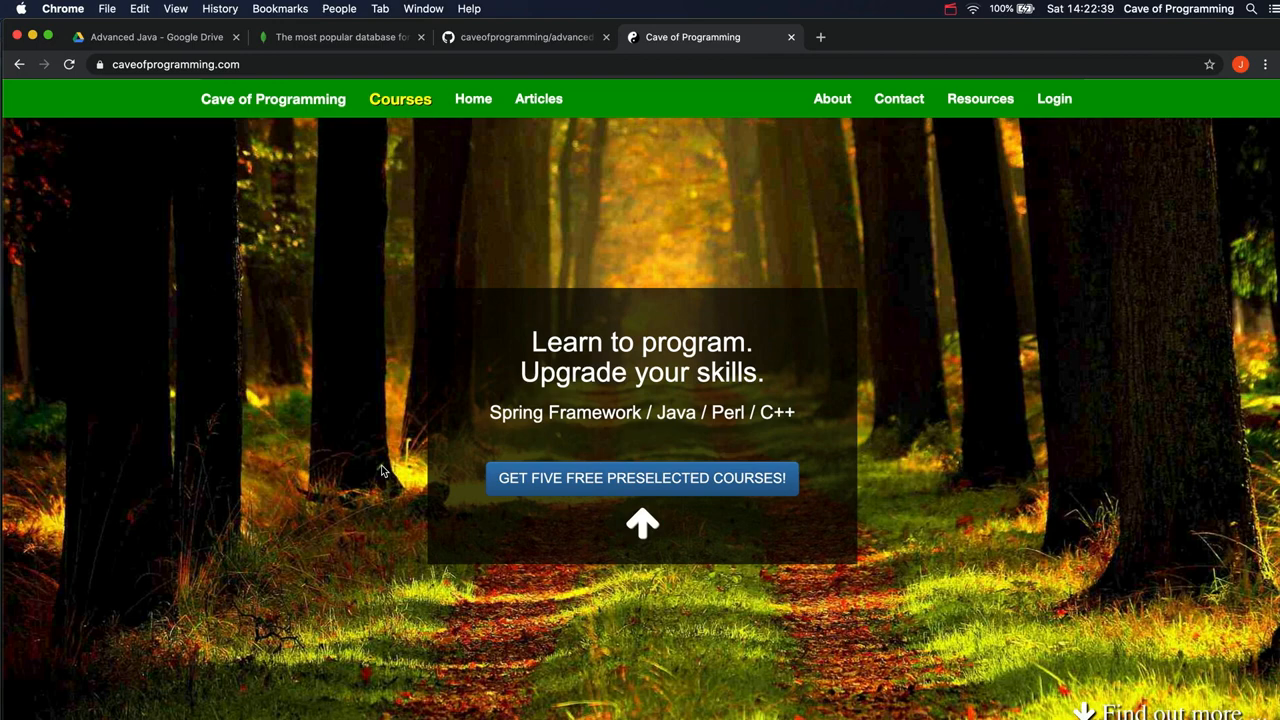
mouse_move(368, 426)
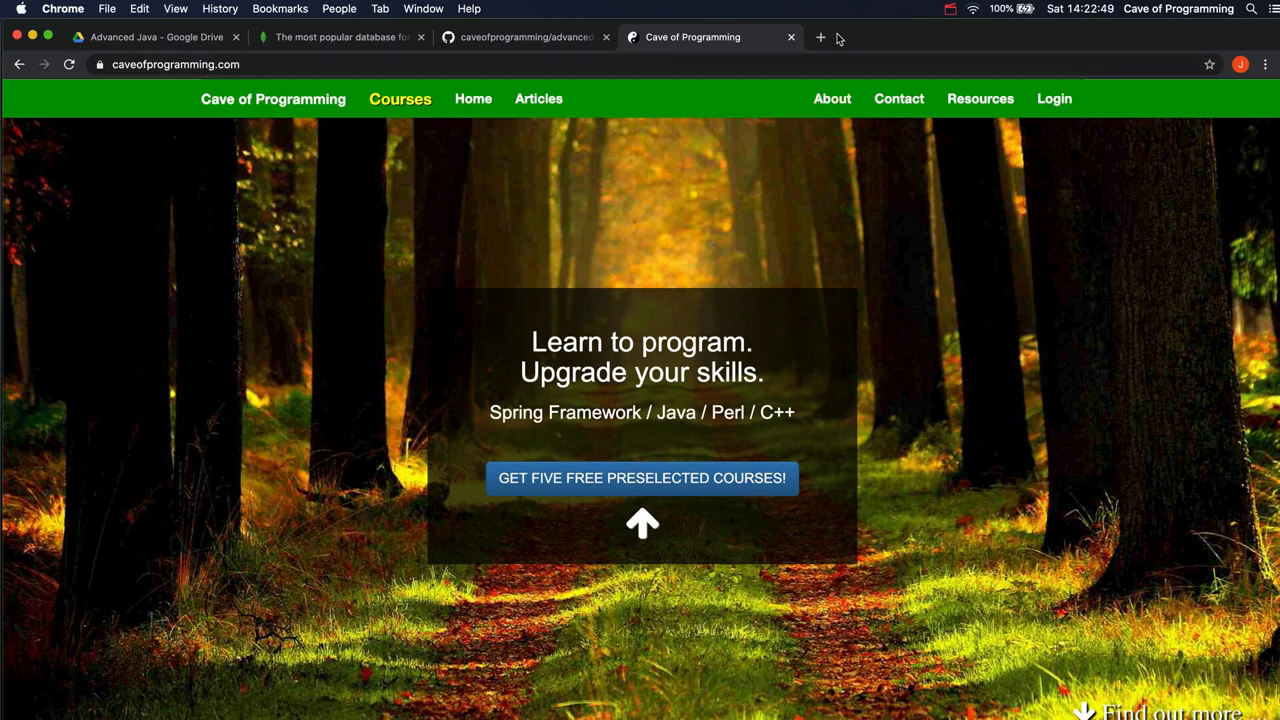
Step: Start a new blank Chrome tab showing the Google start page
left_click(820, 36)
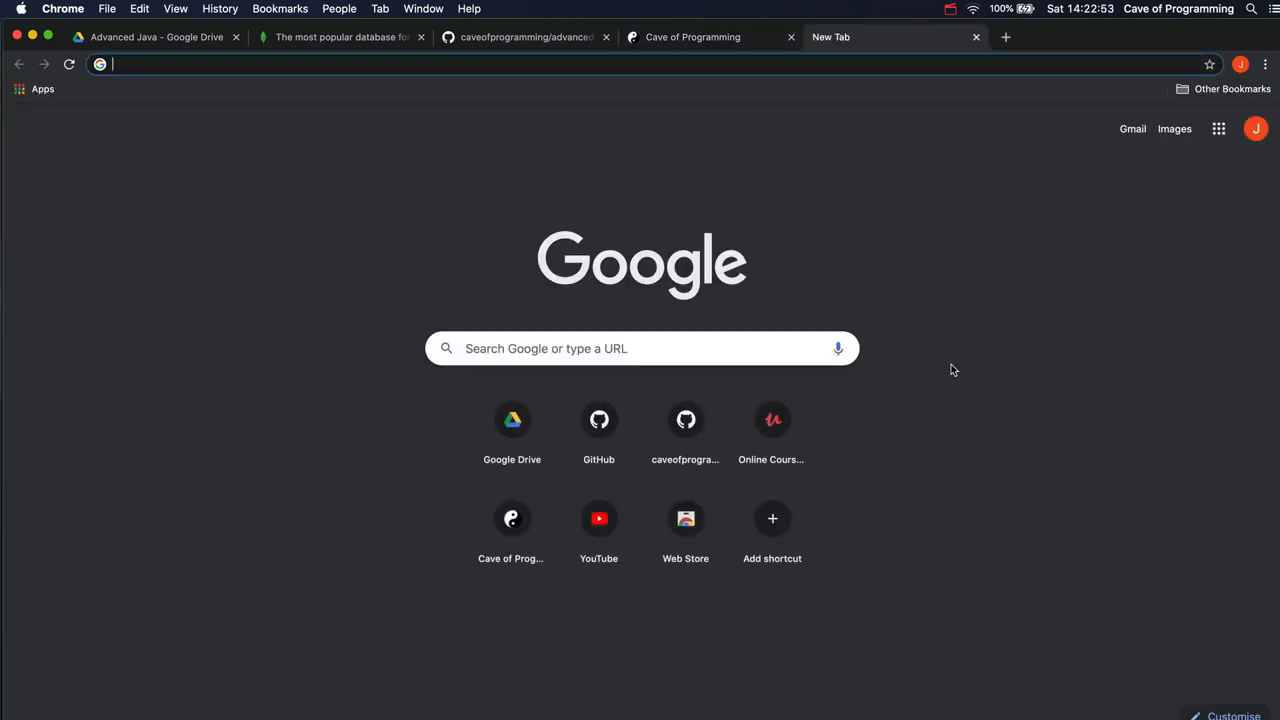
mouse_move(360, 264)
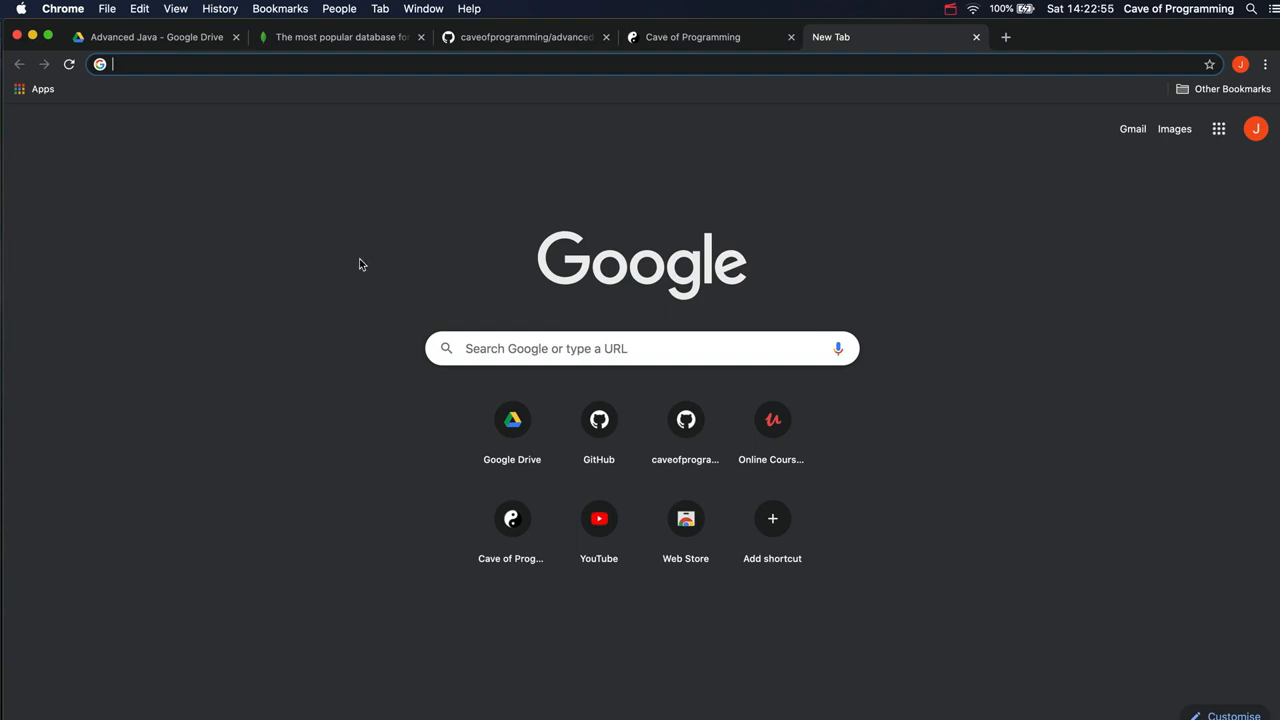
mouse_move(348, 268)
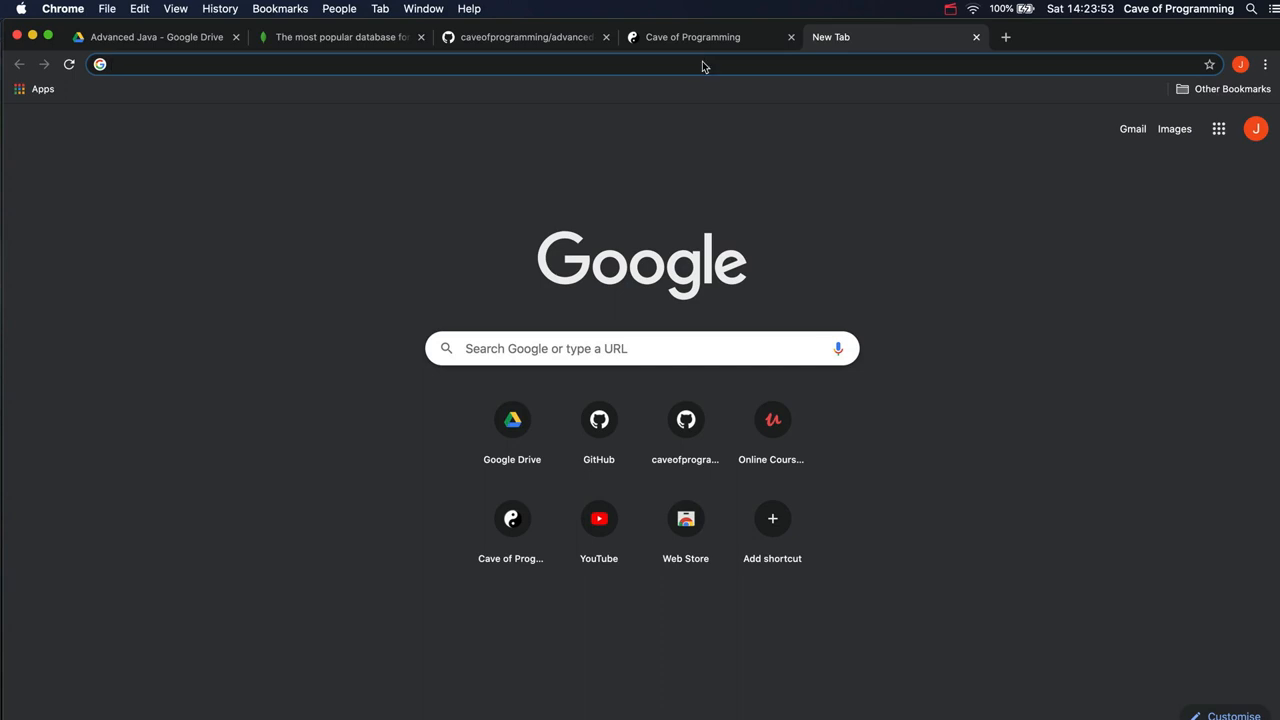
Step: Search Google for 'window 10 bash shell' to find how to enable the Linux Bash shell
type("window 10 bash shell")
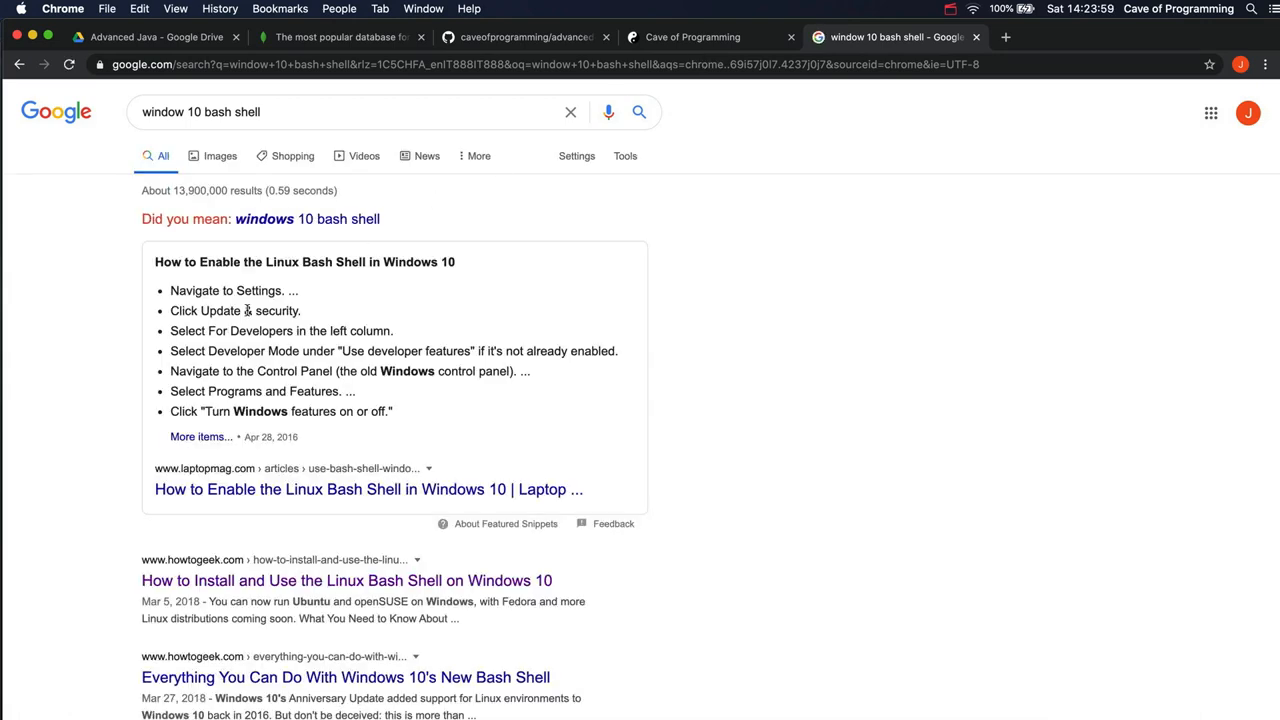
mouse_move(318, 240)
type("w")
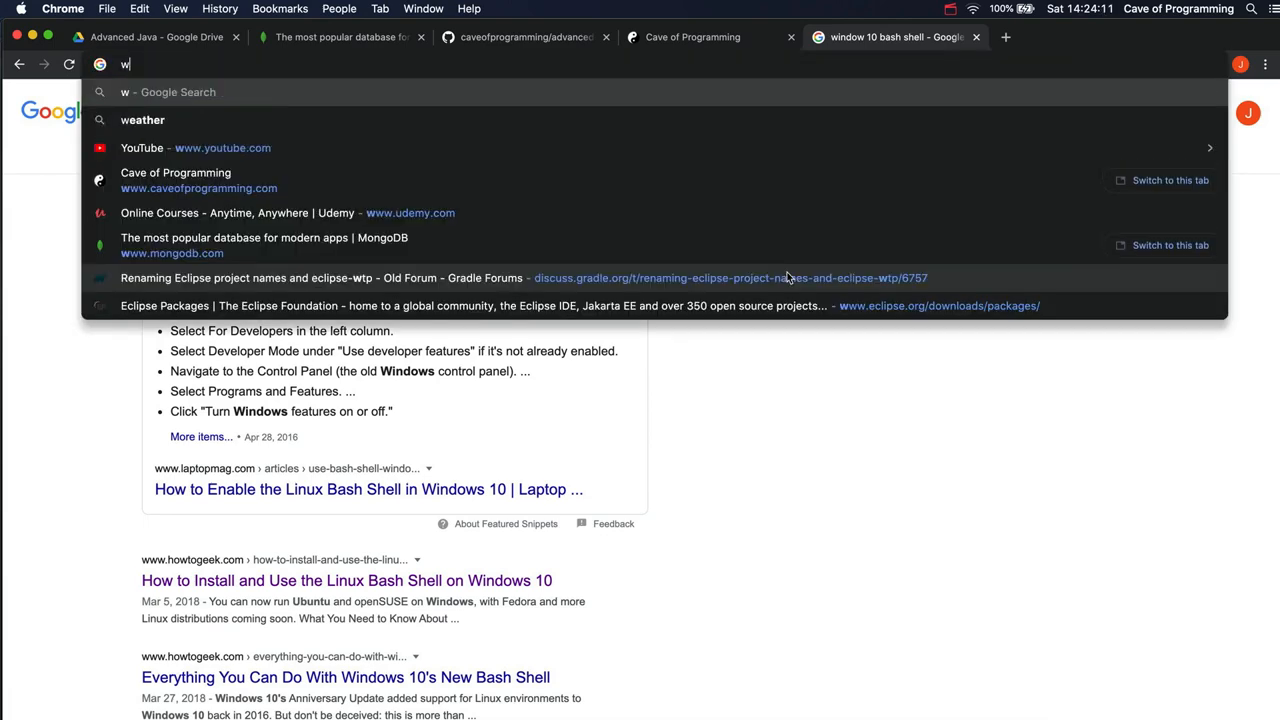
Step: Go to gitforwindows.org and read its Tools & Features section describing Git BASH
type("git")
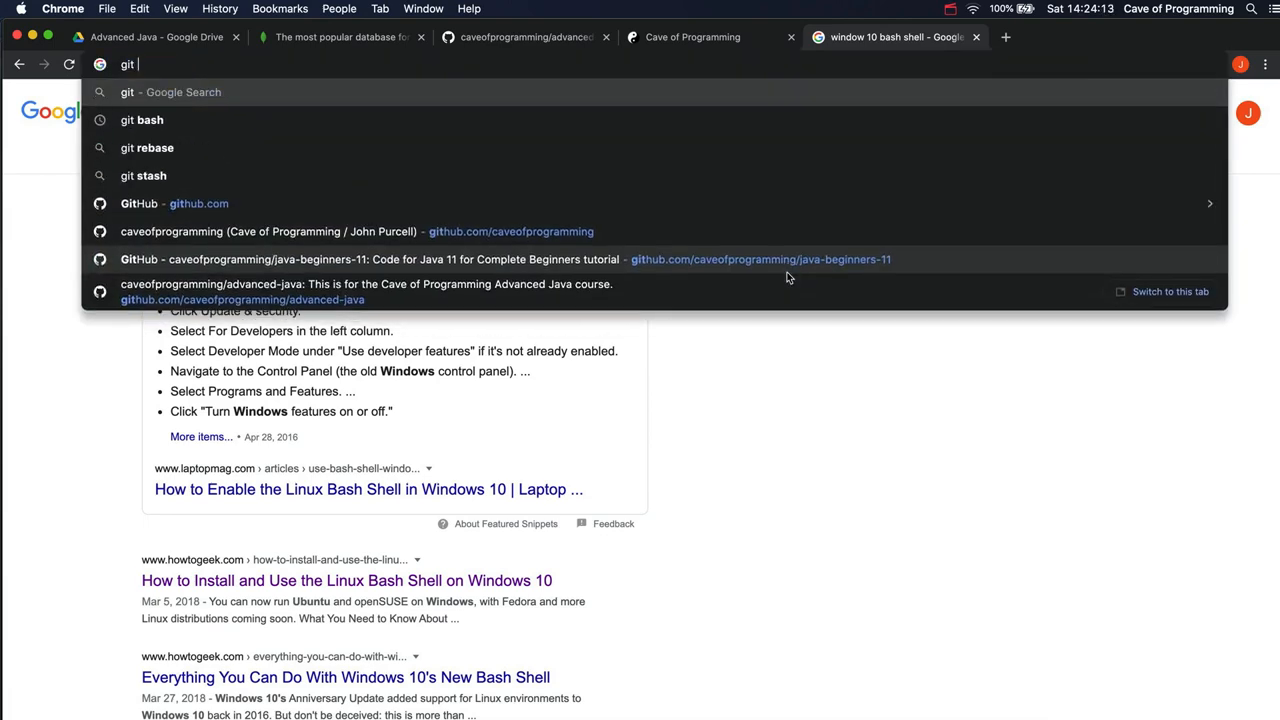
left_click(142, 120)
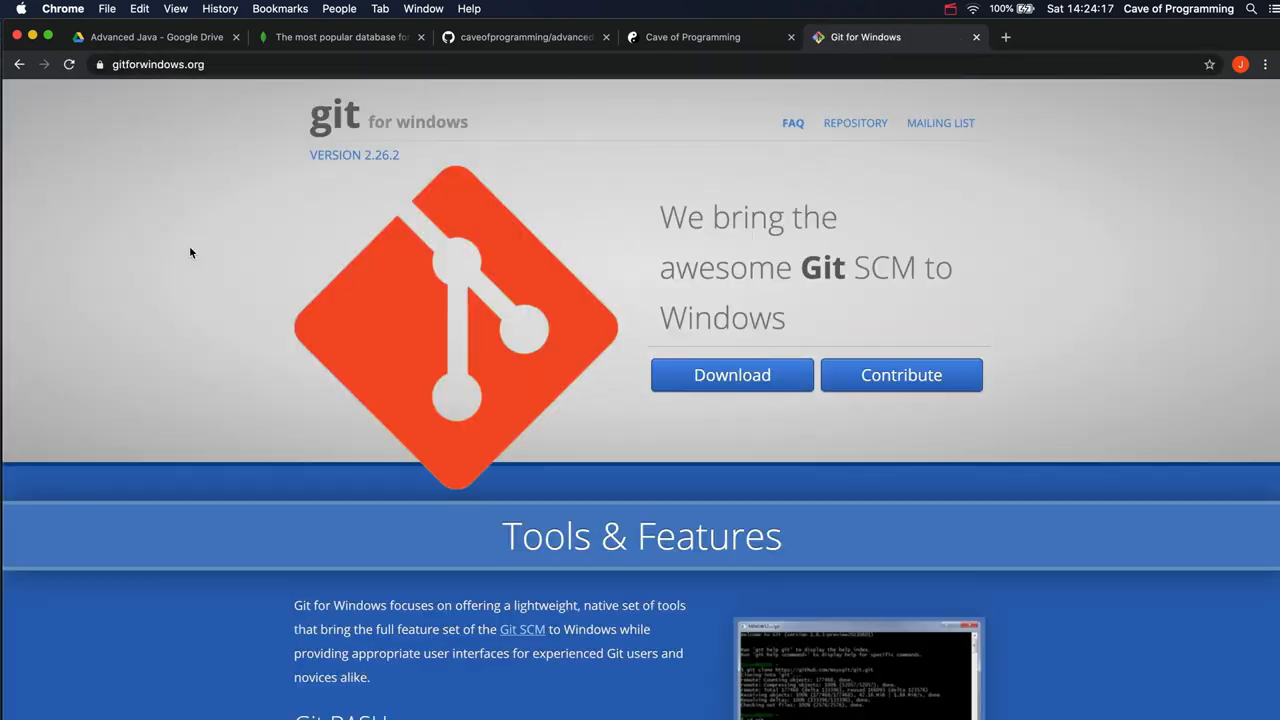
scroll("down", 3)
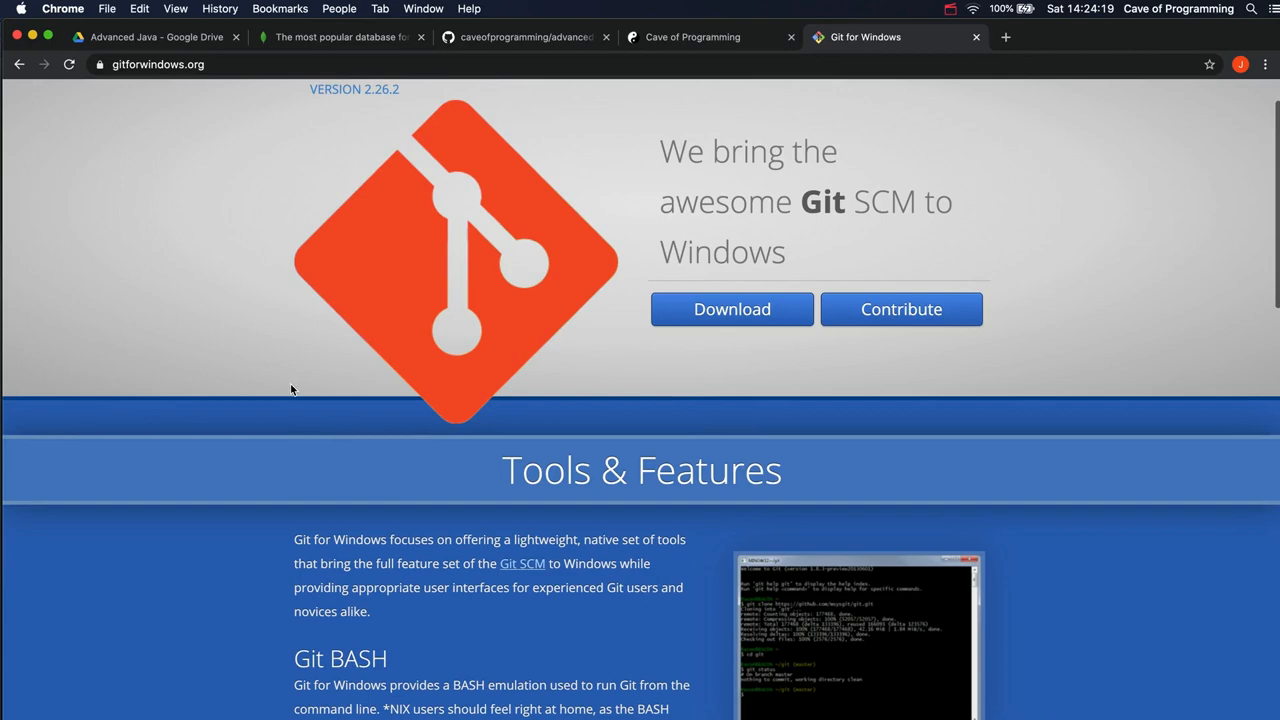
scroll("down", 3)
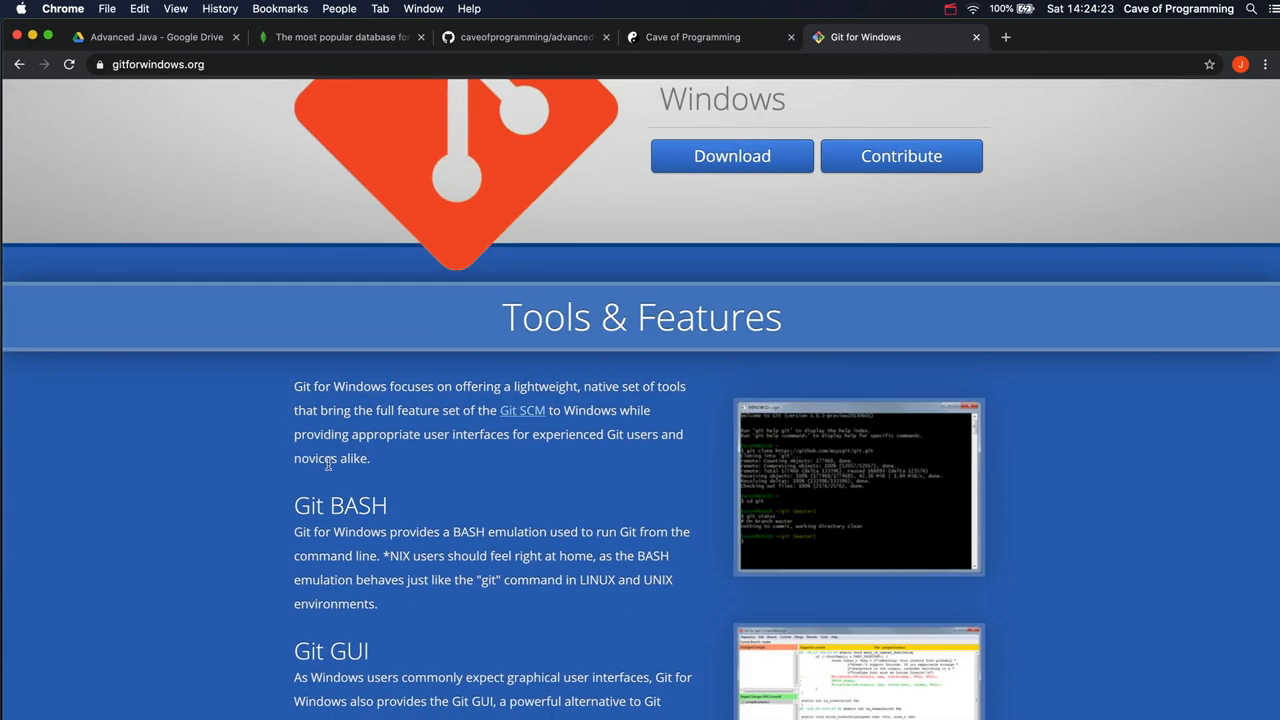
scroll("down", 3)
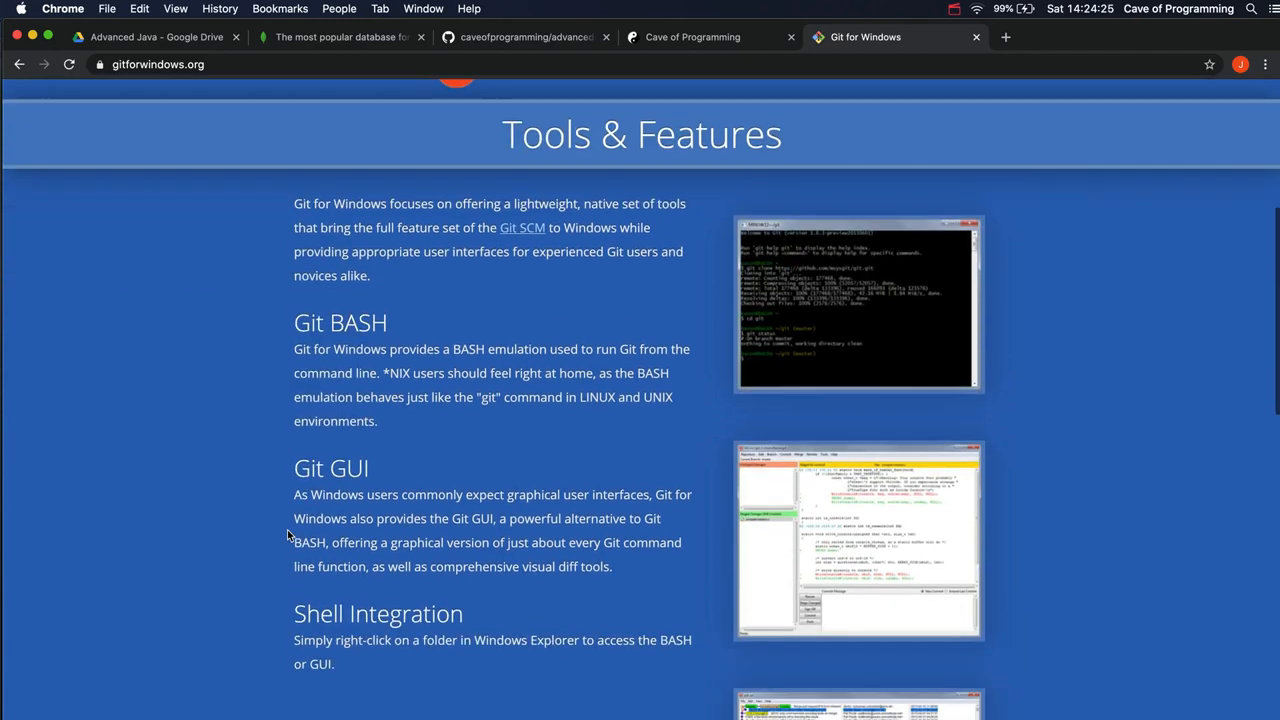
scroll("up", 3)
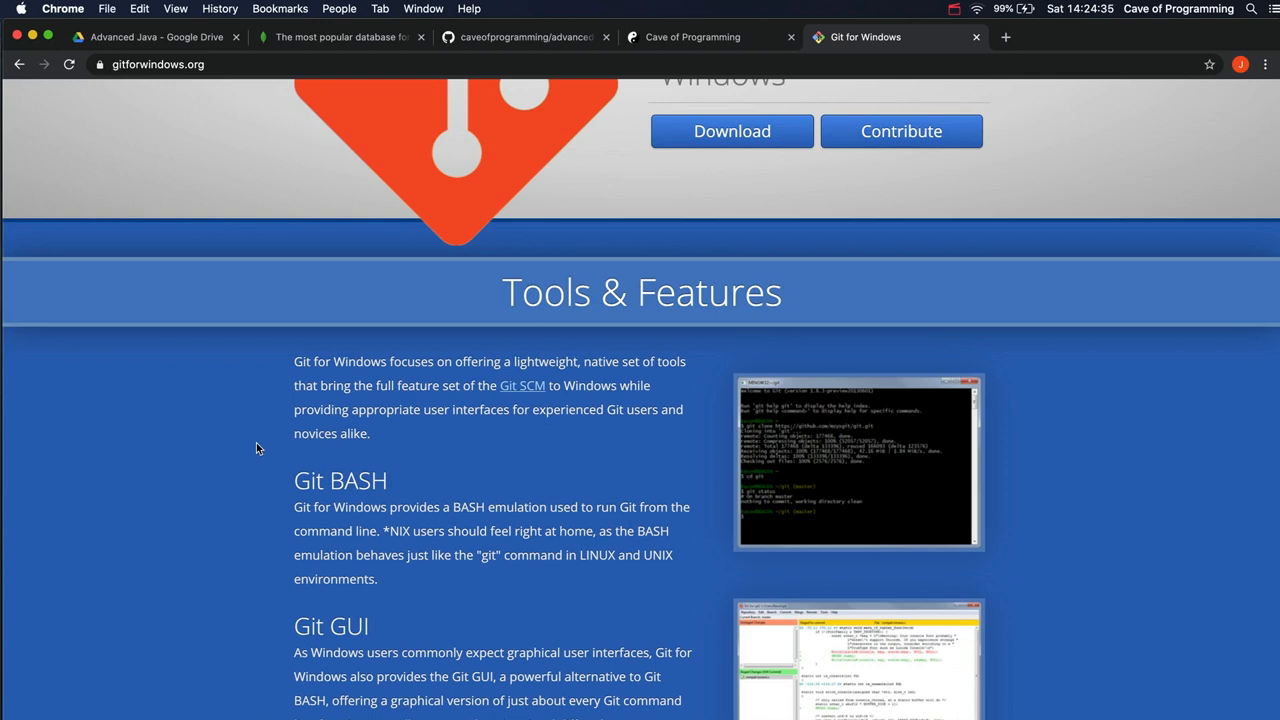
mouse_move(196, 418)
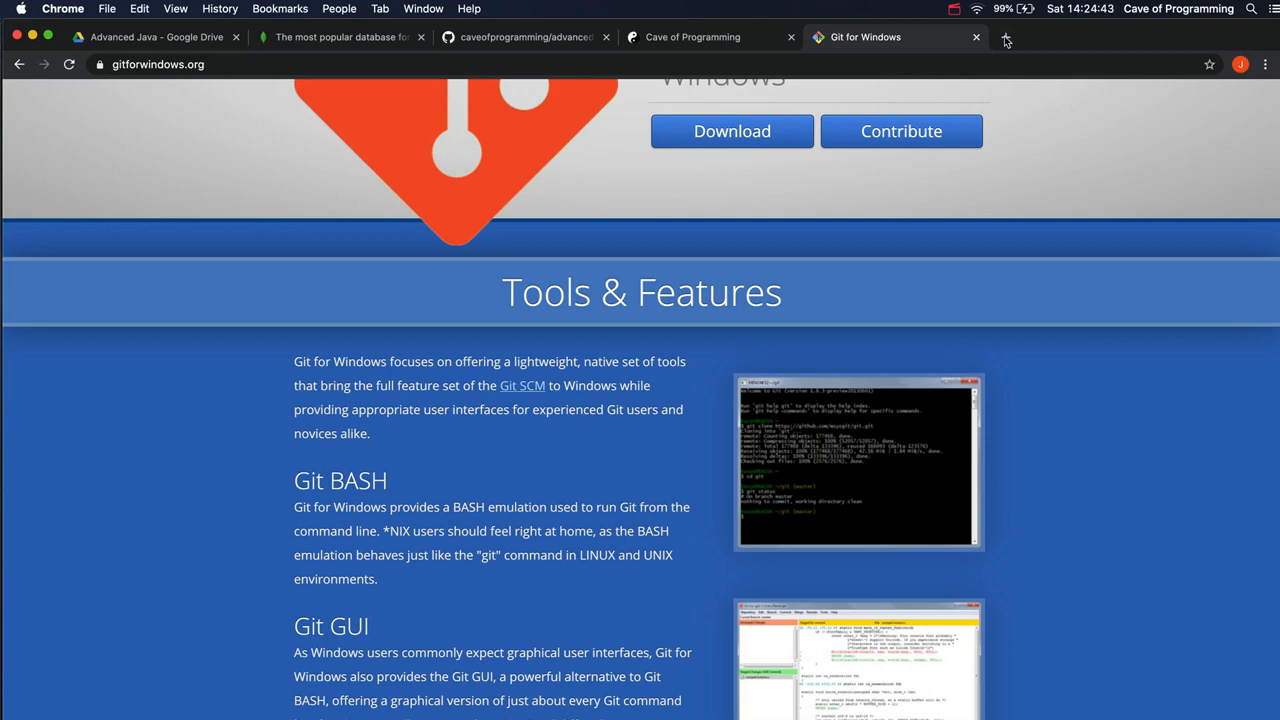
Step: Load nodejs.org in a new tab showing macOS downloads 12.16.3 LTS and 14.2.0 Current
left_click(1018, 36)
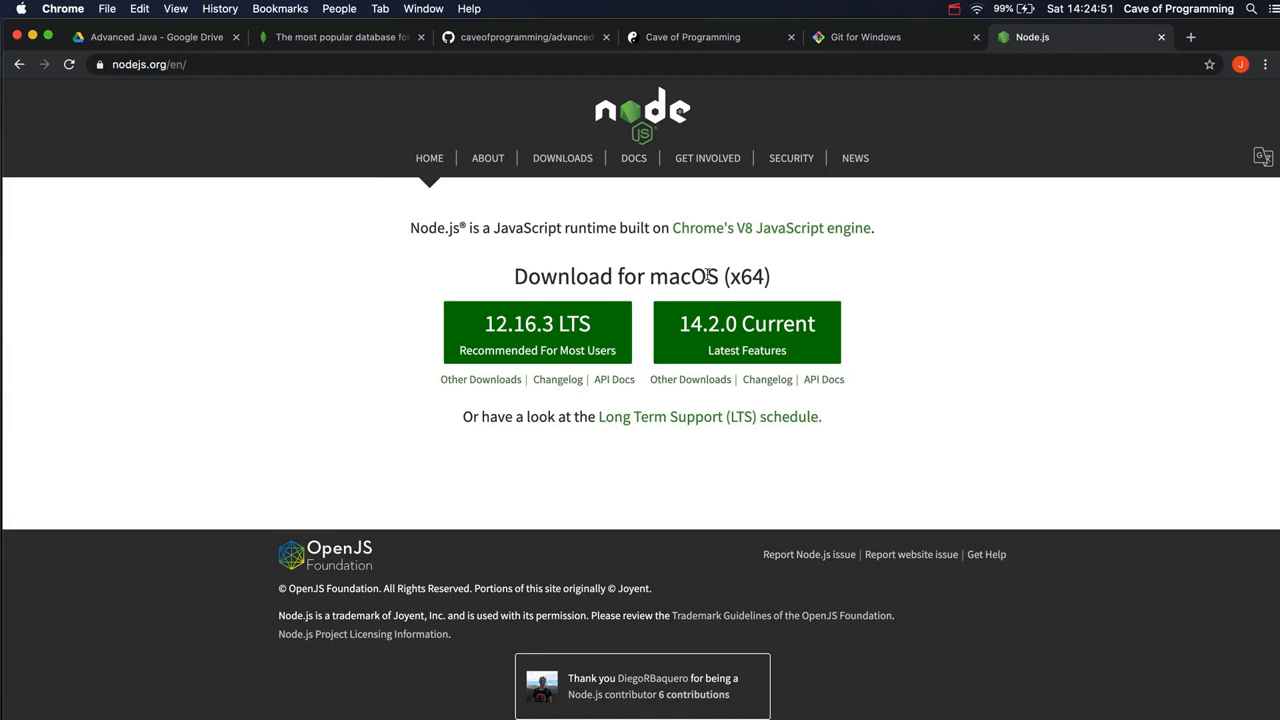
mouse_move(336, 436)
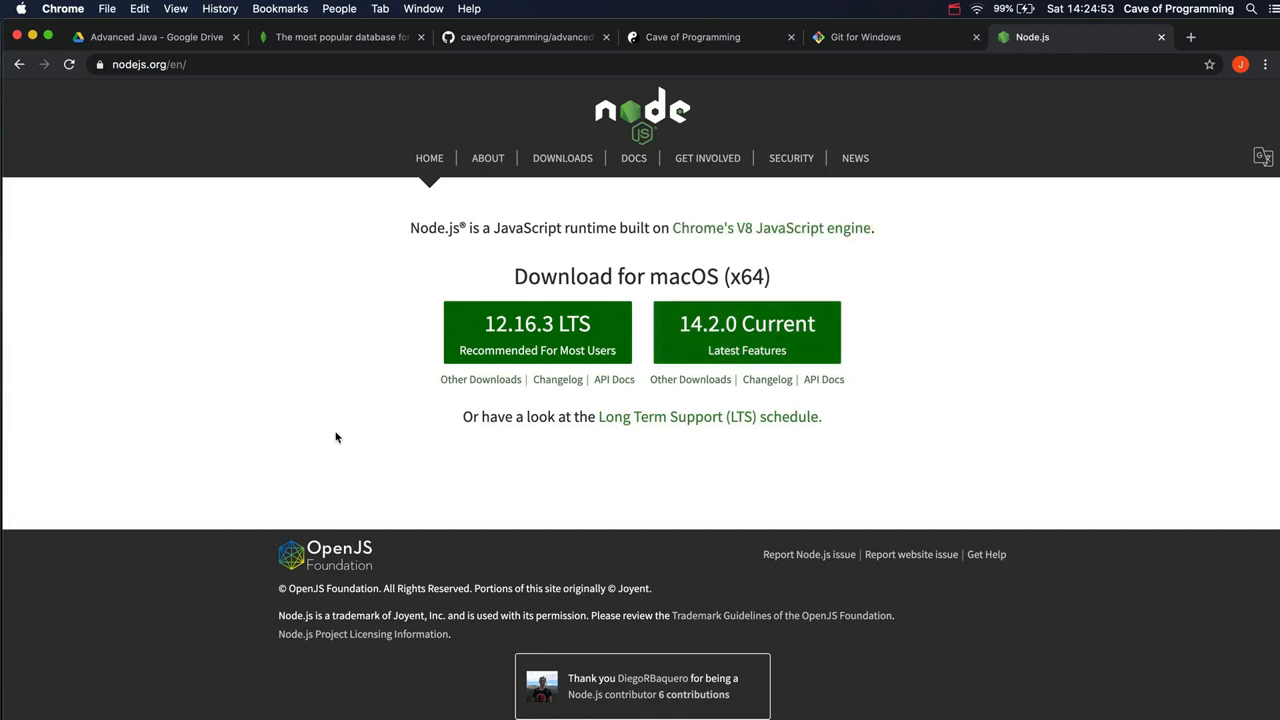
mouse_move(318, 446)
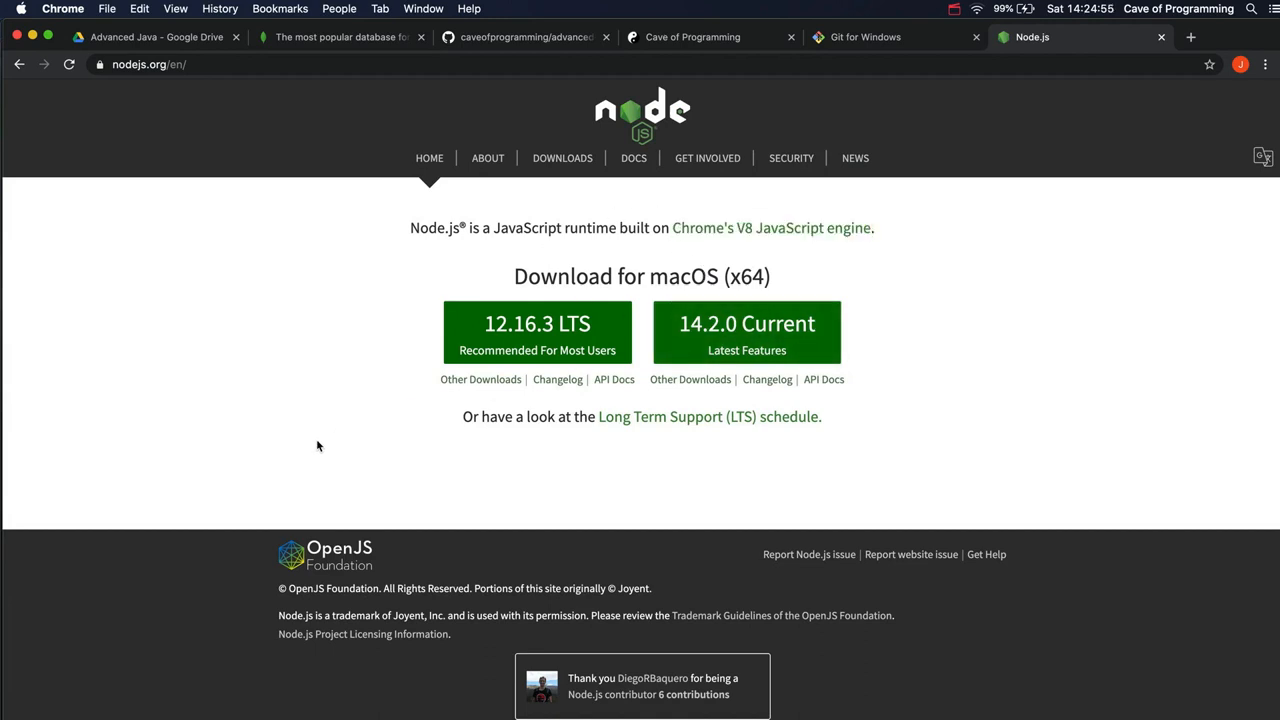
mouse_move(308, 442)
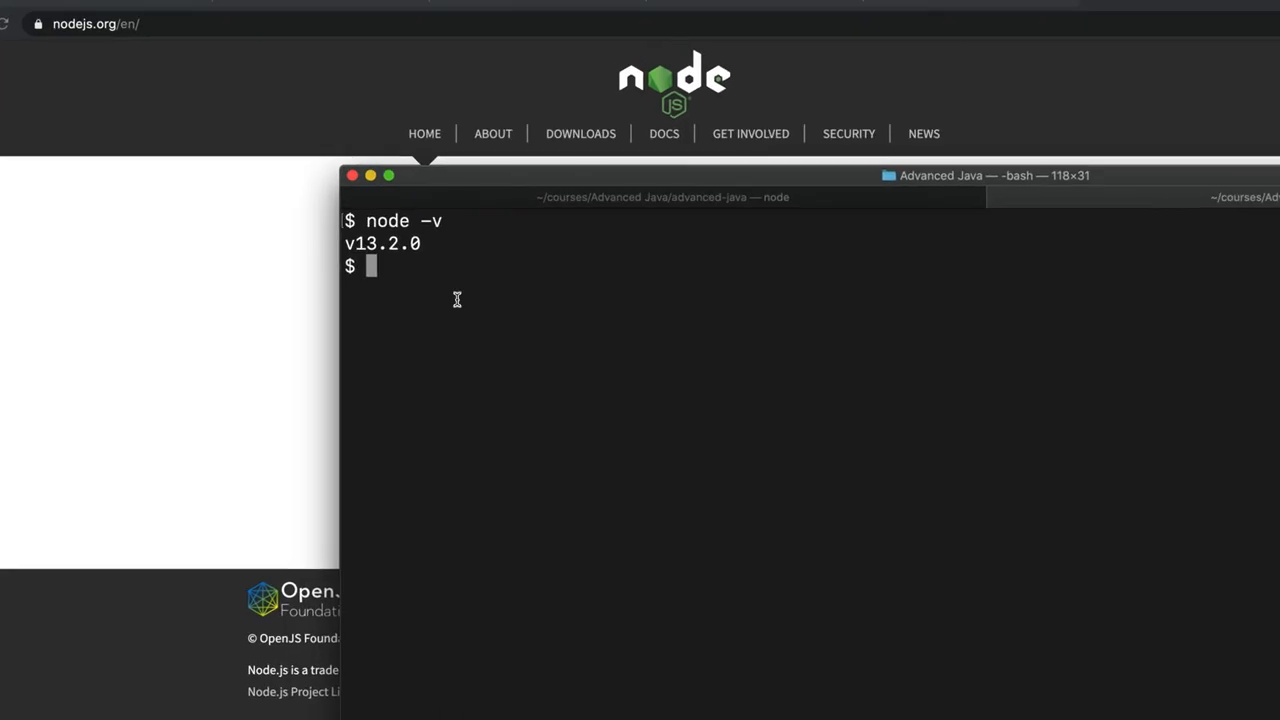
Step: Run 'npm -v' in Terminal, reporting npm 6.14.2 alongside node v13.2.0
type("npm -v")
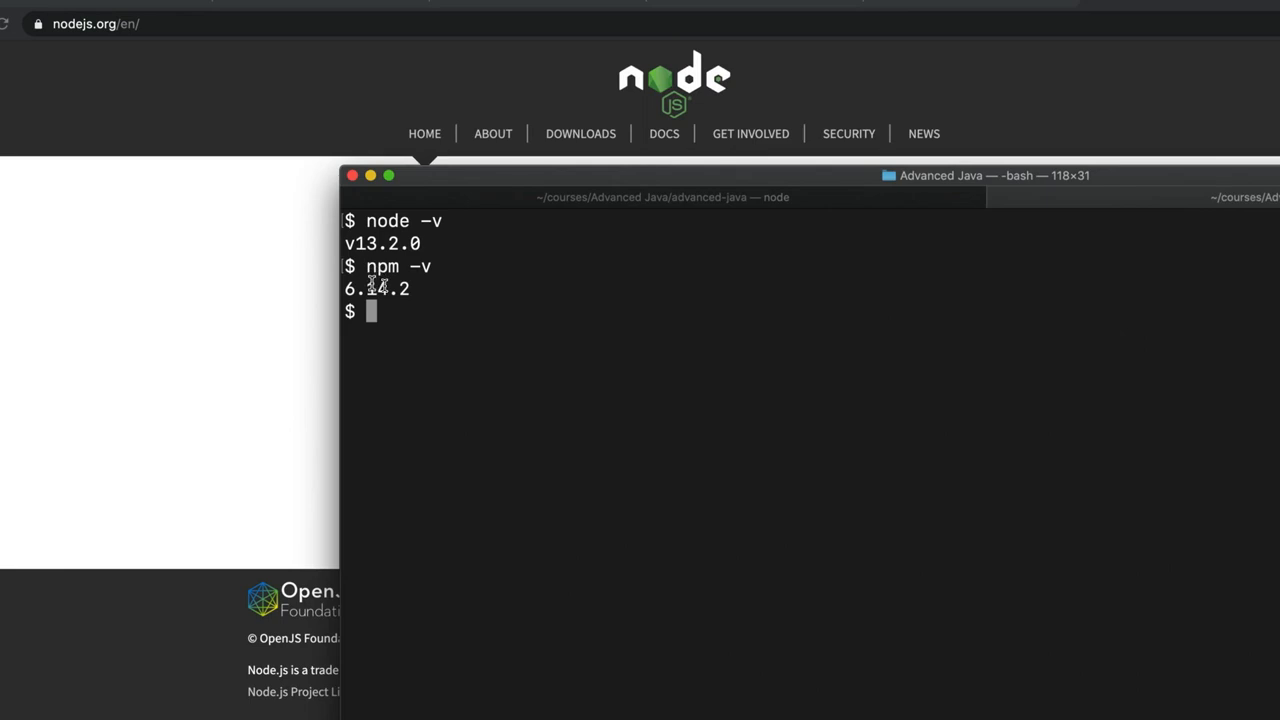
mouse_move(398, 288)
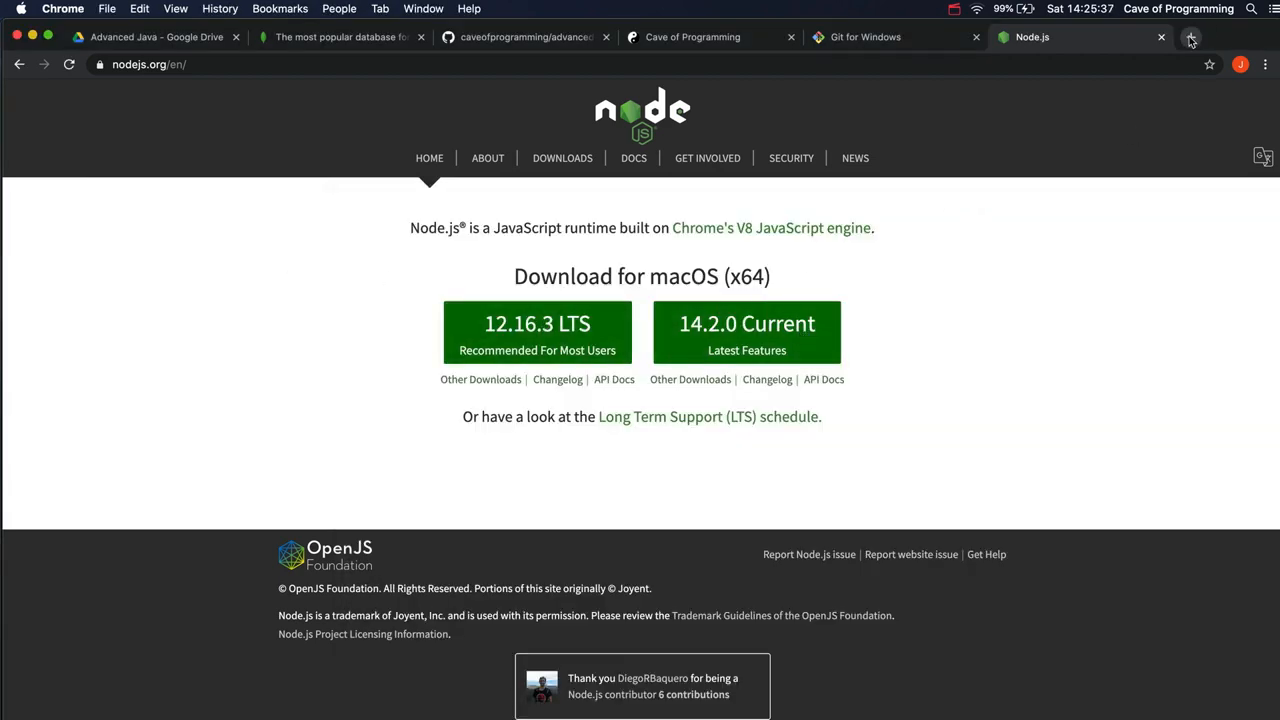
Step: Search Google for 'install nodejs windows bash' and review results led by a Medium Ubuntu bash guide
left_click(1196, 38)
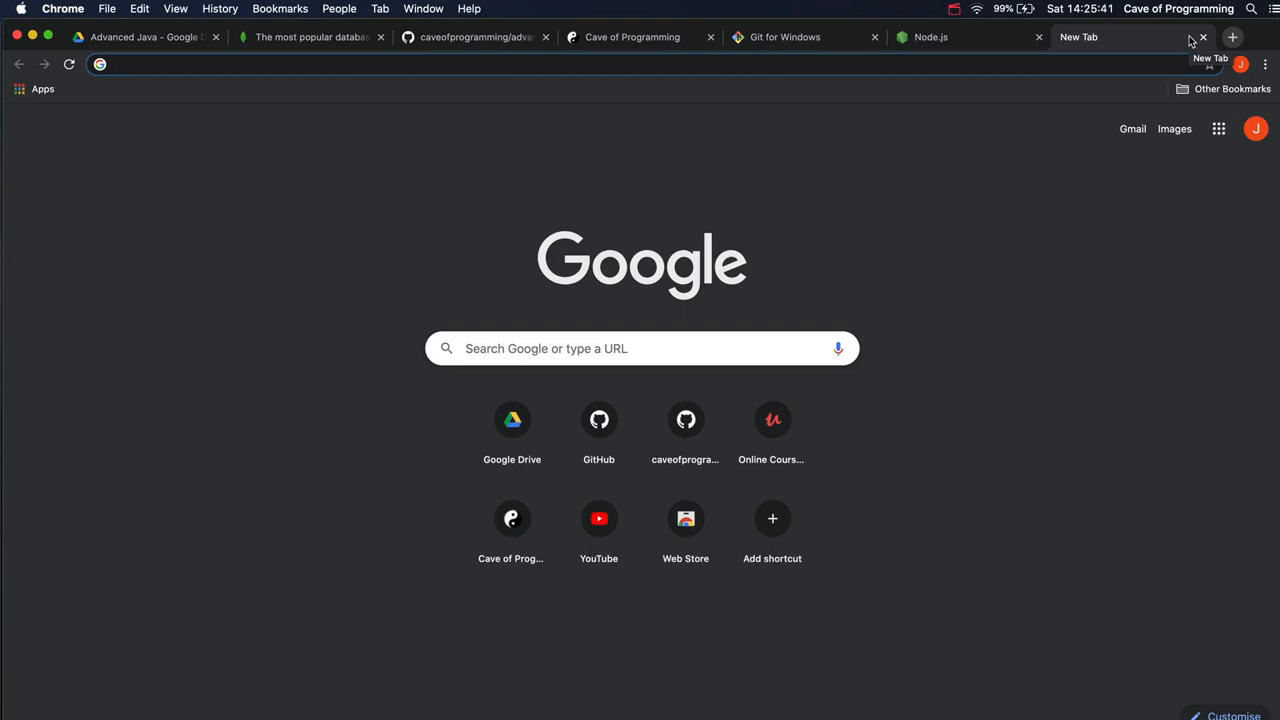
type("installing nodejs bash windows")
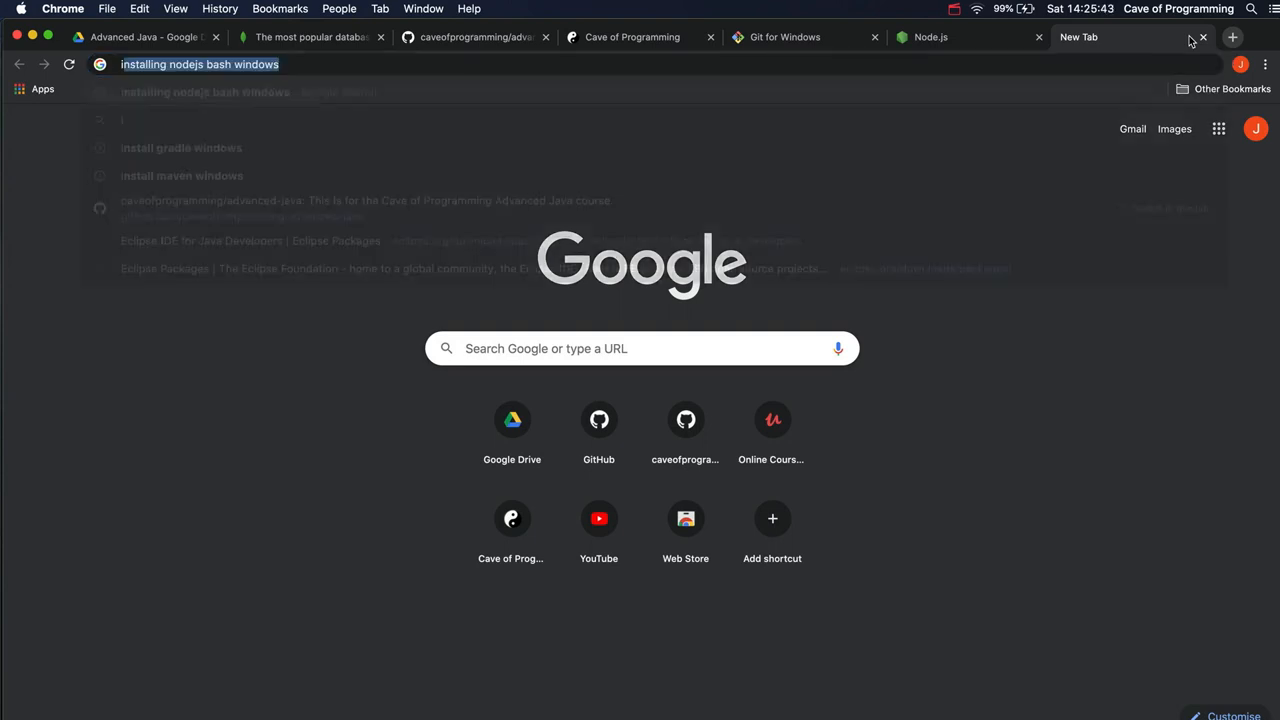
type("install gradle windows")
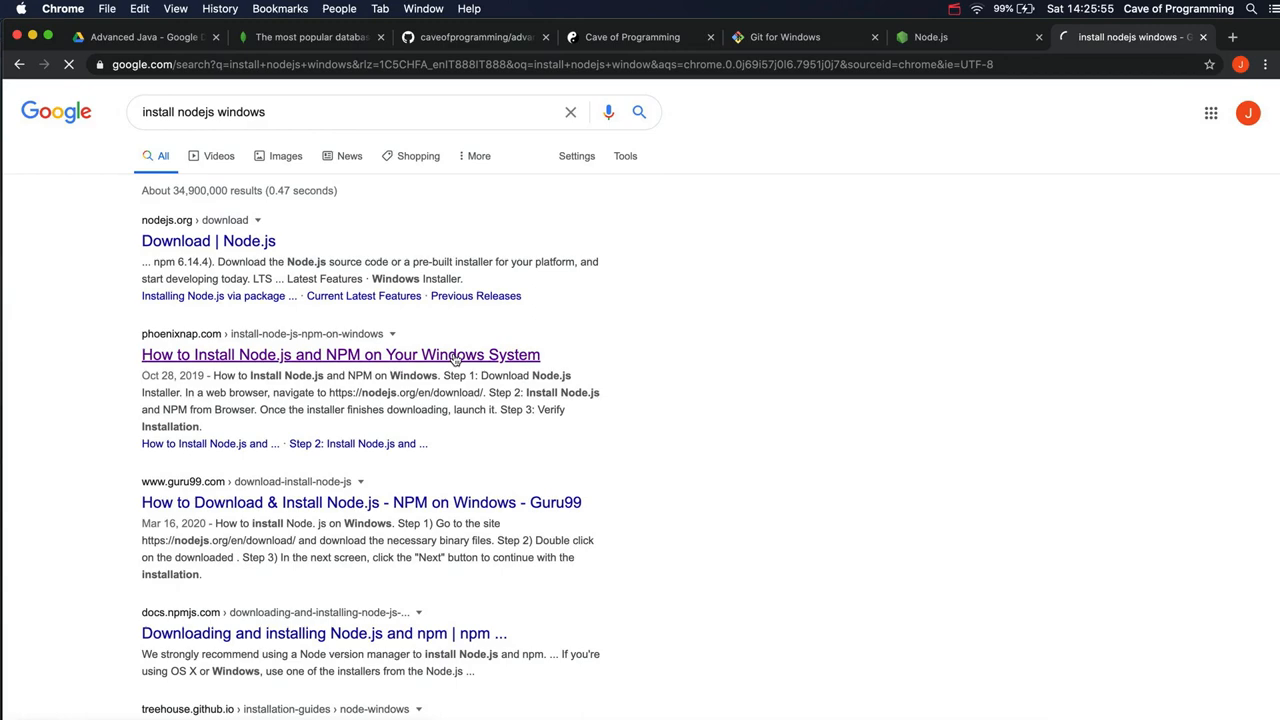
left_click(340, 354)
type(" bash")
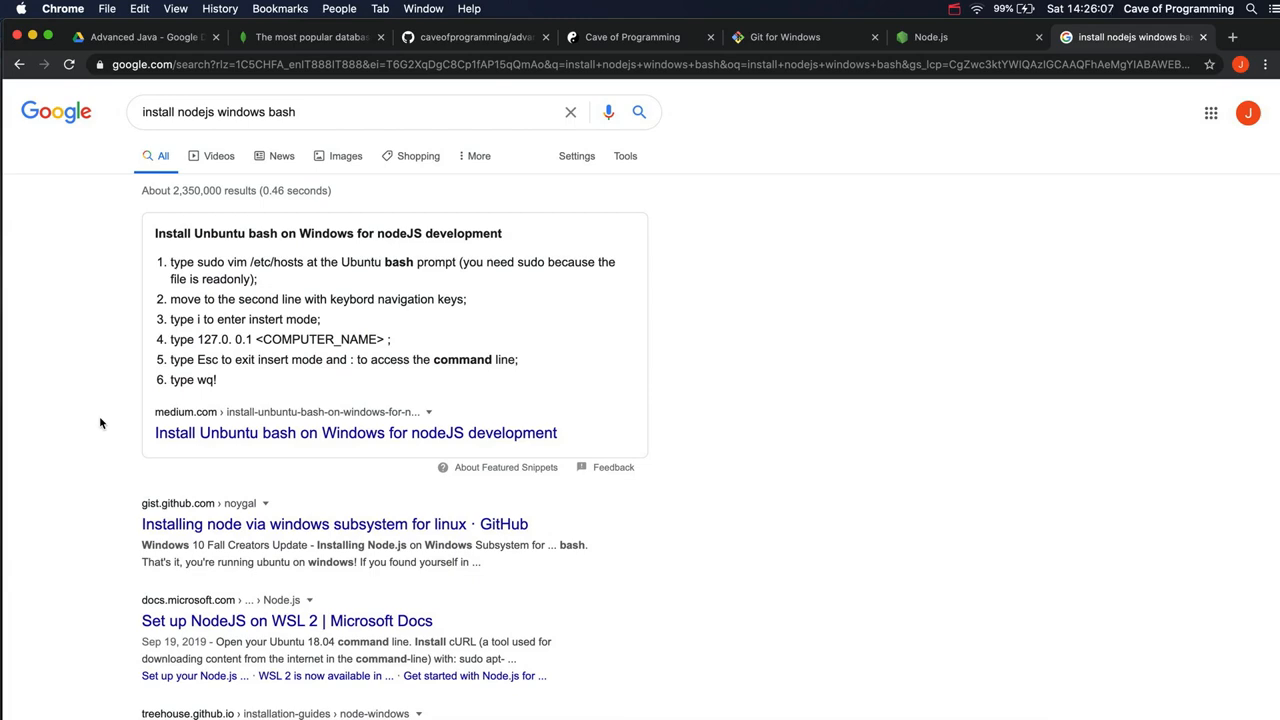
scroll("down", 3)
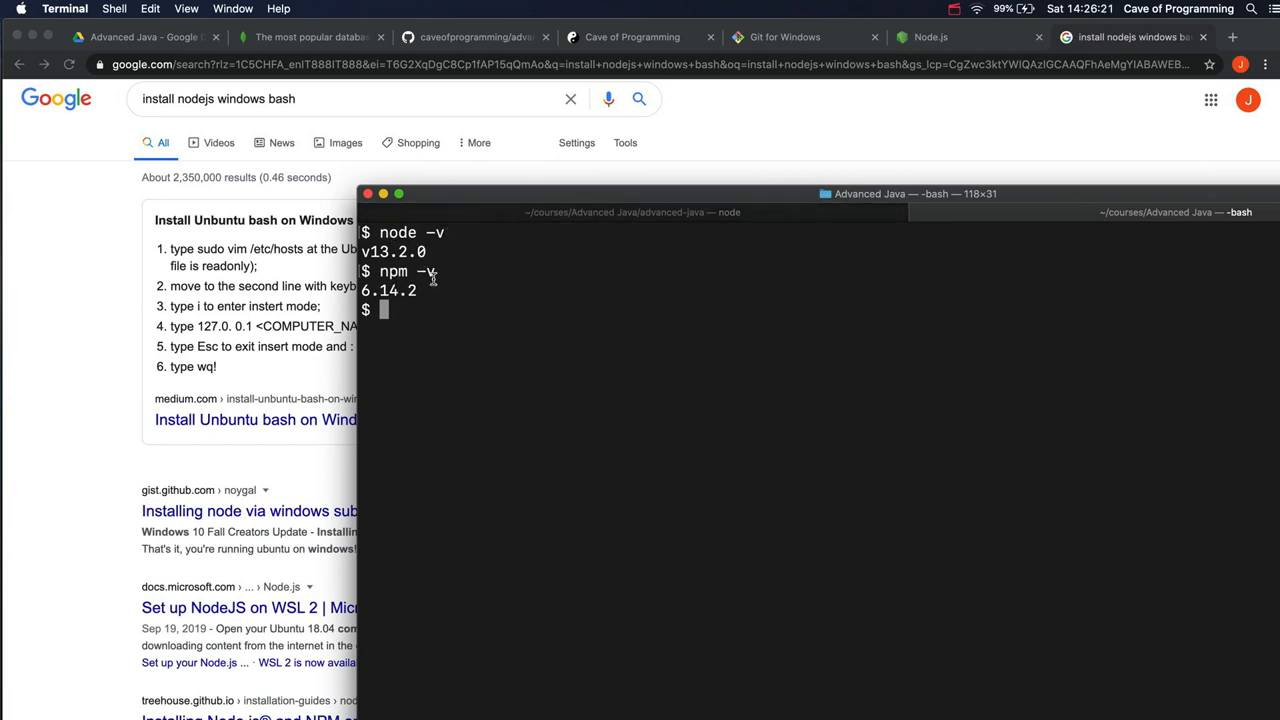
mouse_move(524, 200)
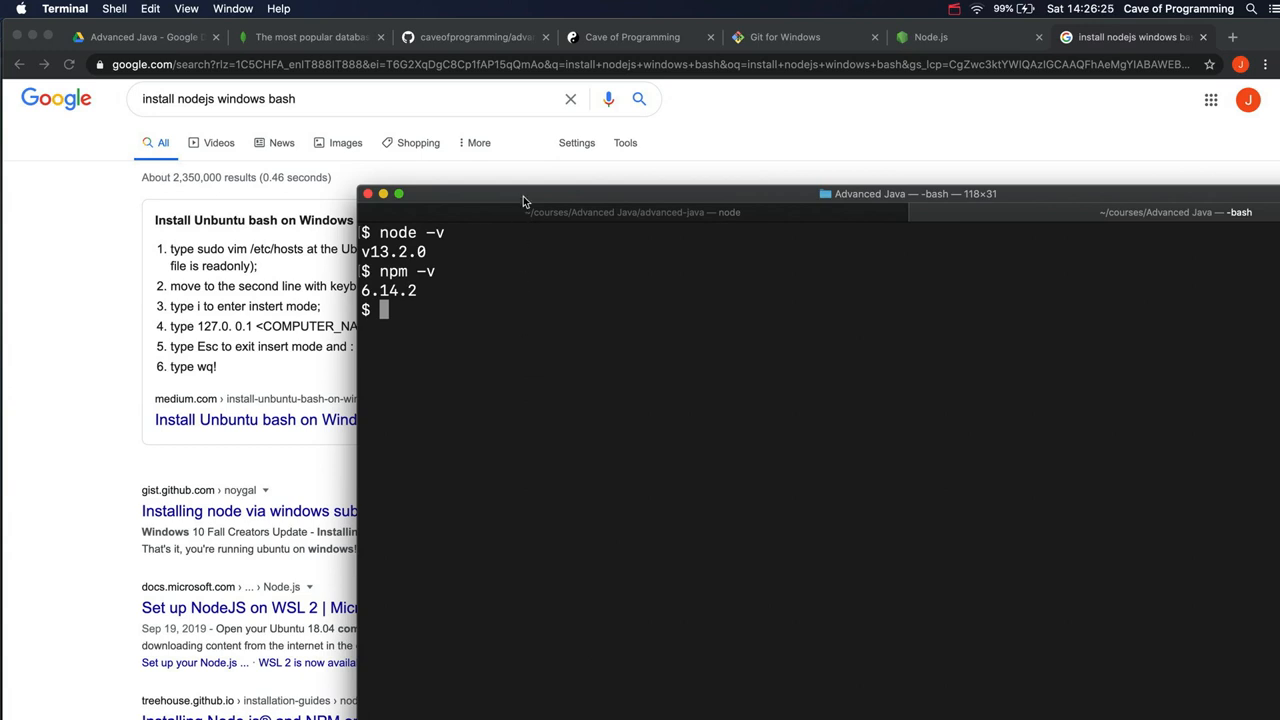
left_click(760, 152)
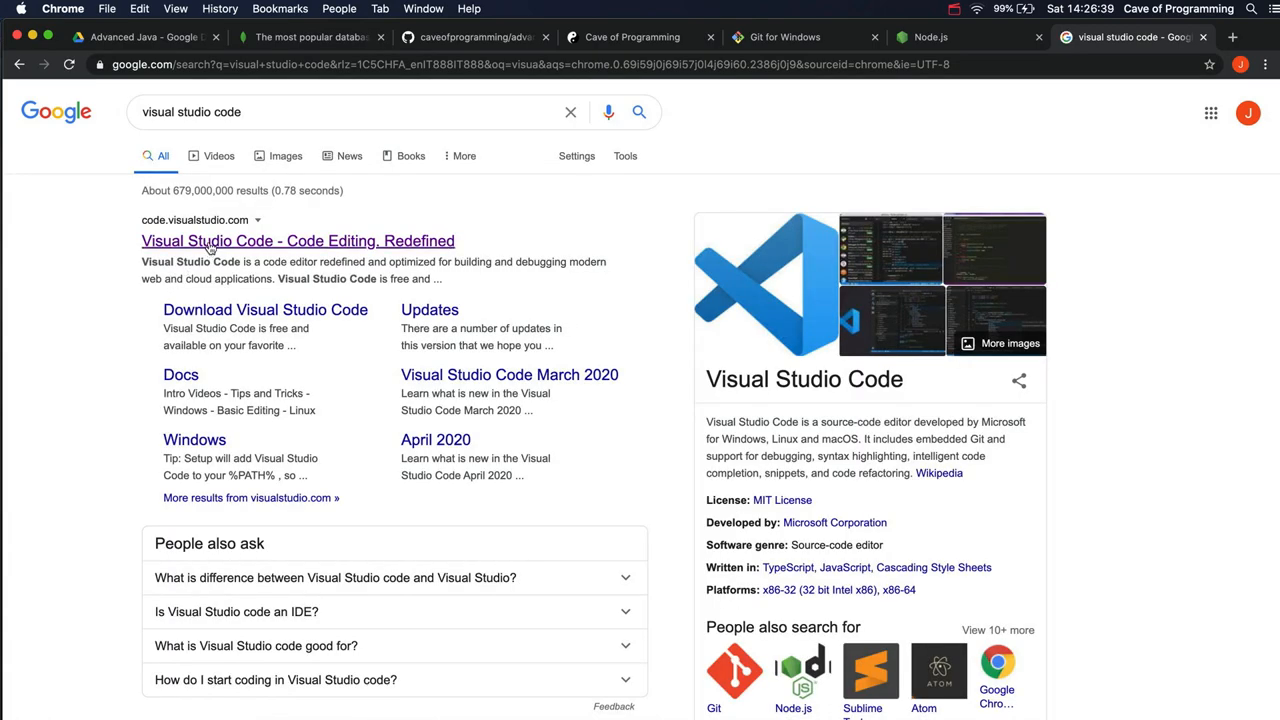
Step: Follow the 'Visual Studio Code - Code Editing. Redefined' result to code.visualstudio.com
left_click(296, 240)
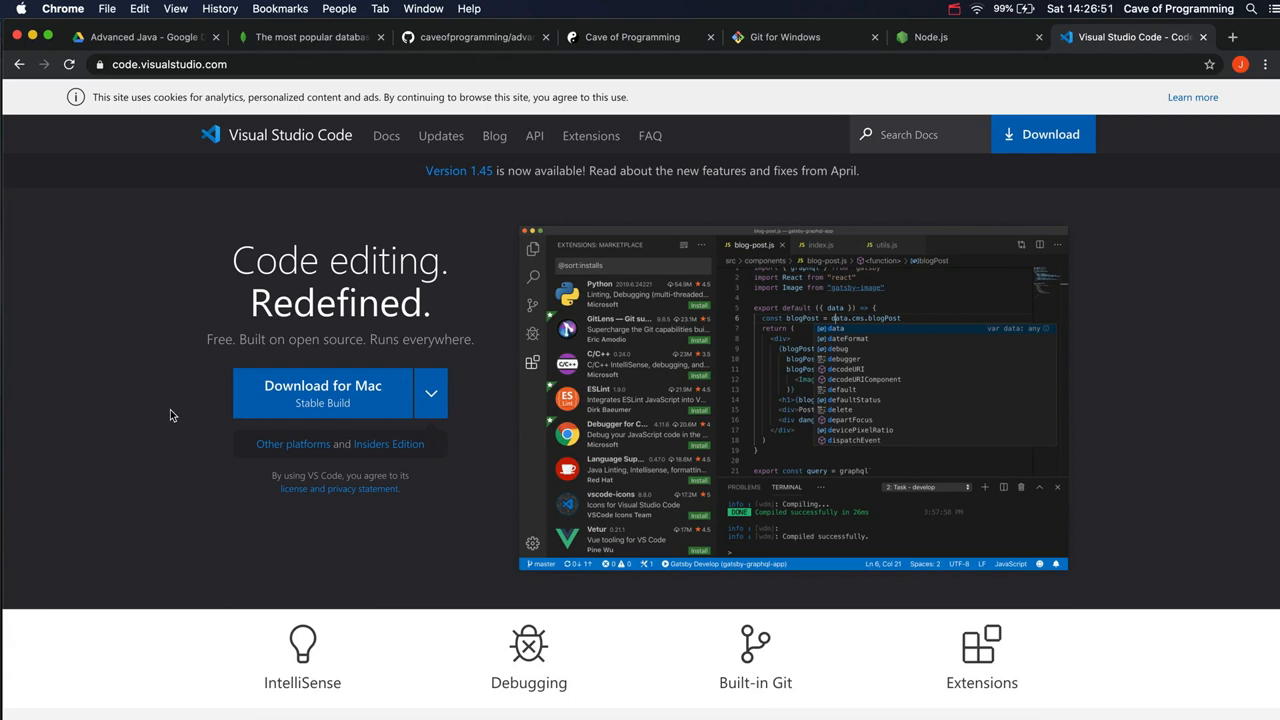
mouse_move(180, 442)
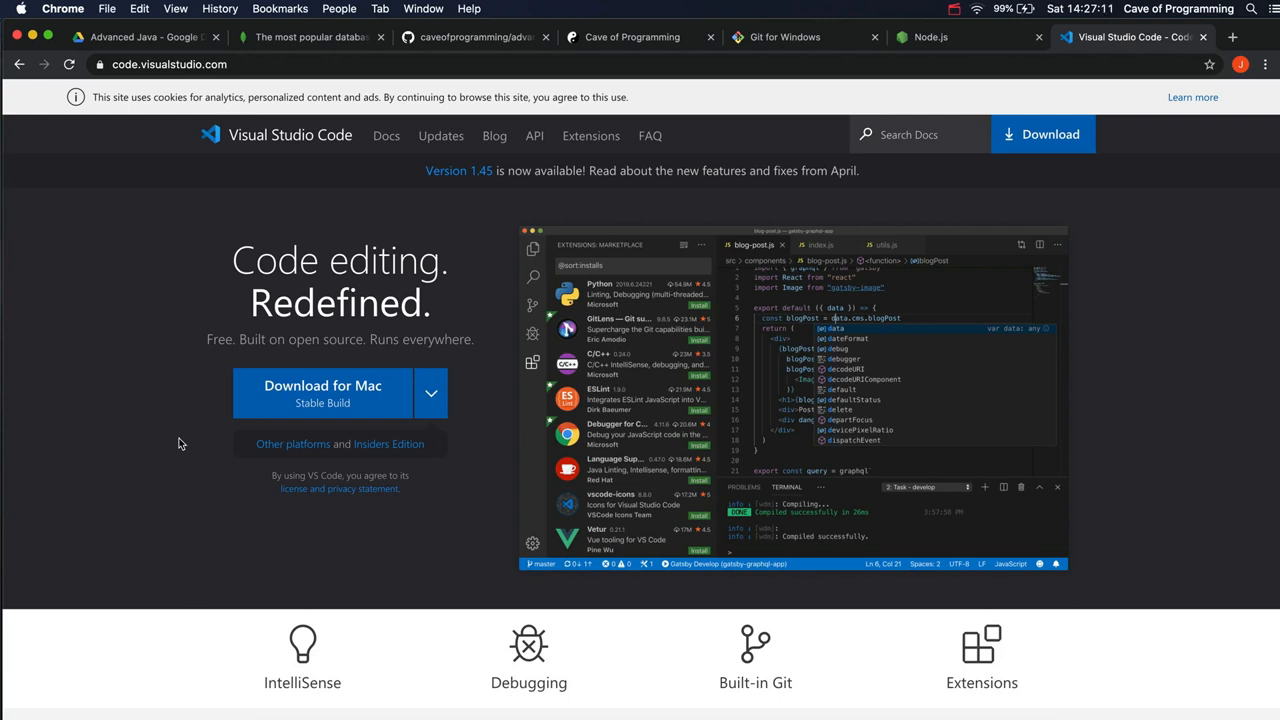
mouse_move(196, 404)
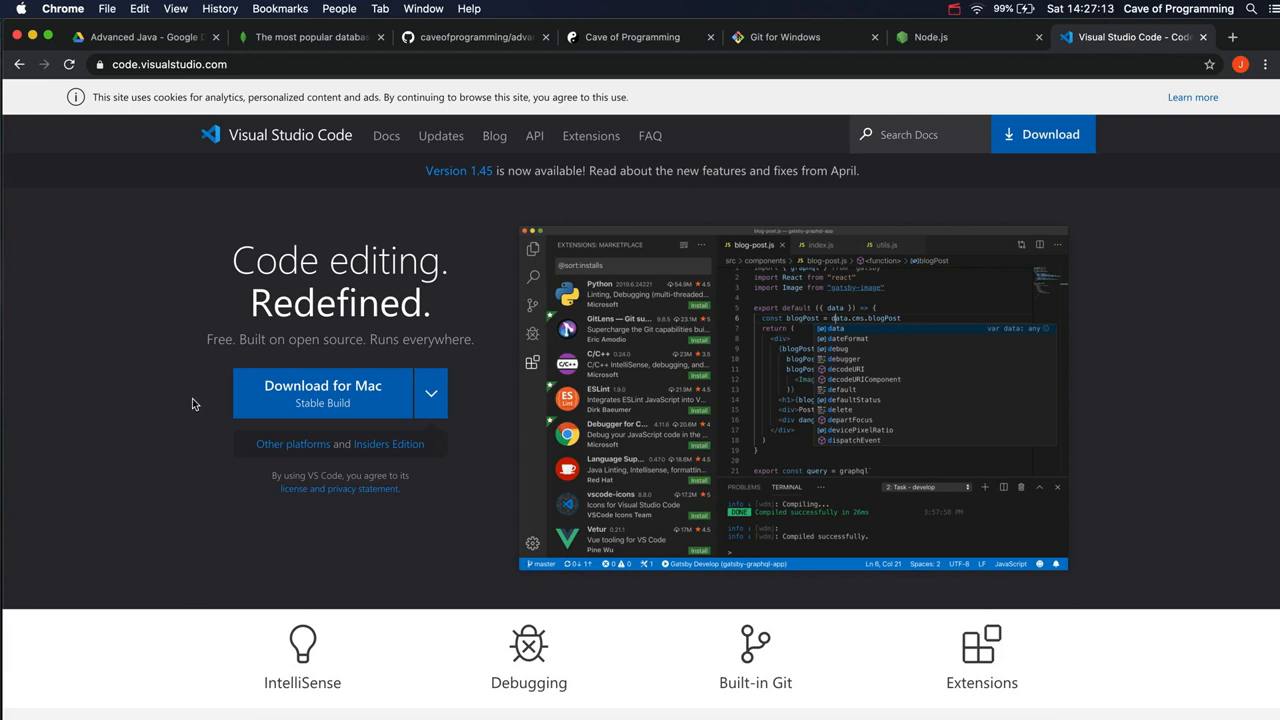
mouse_move(288, 338)
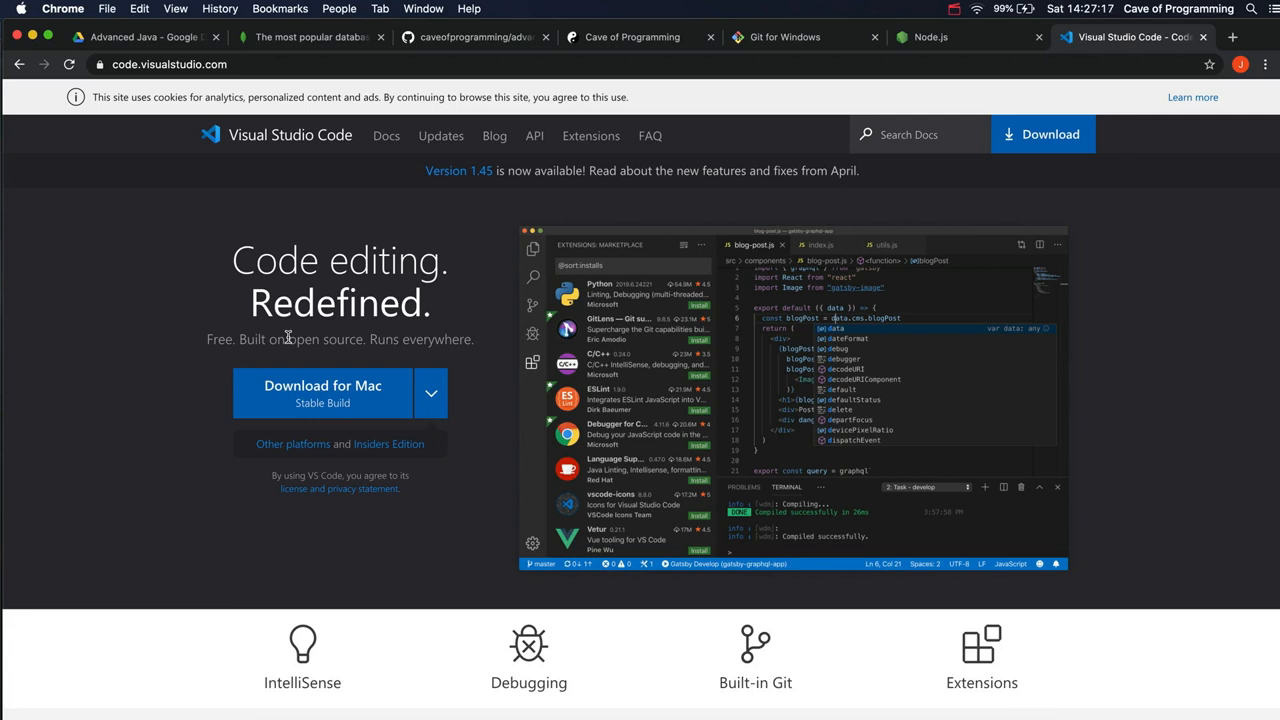
mouse_move(164, 468)
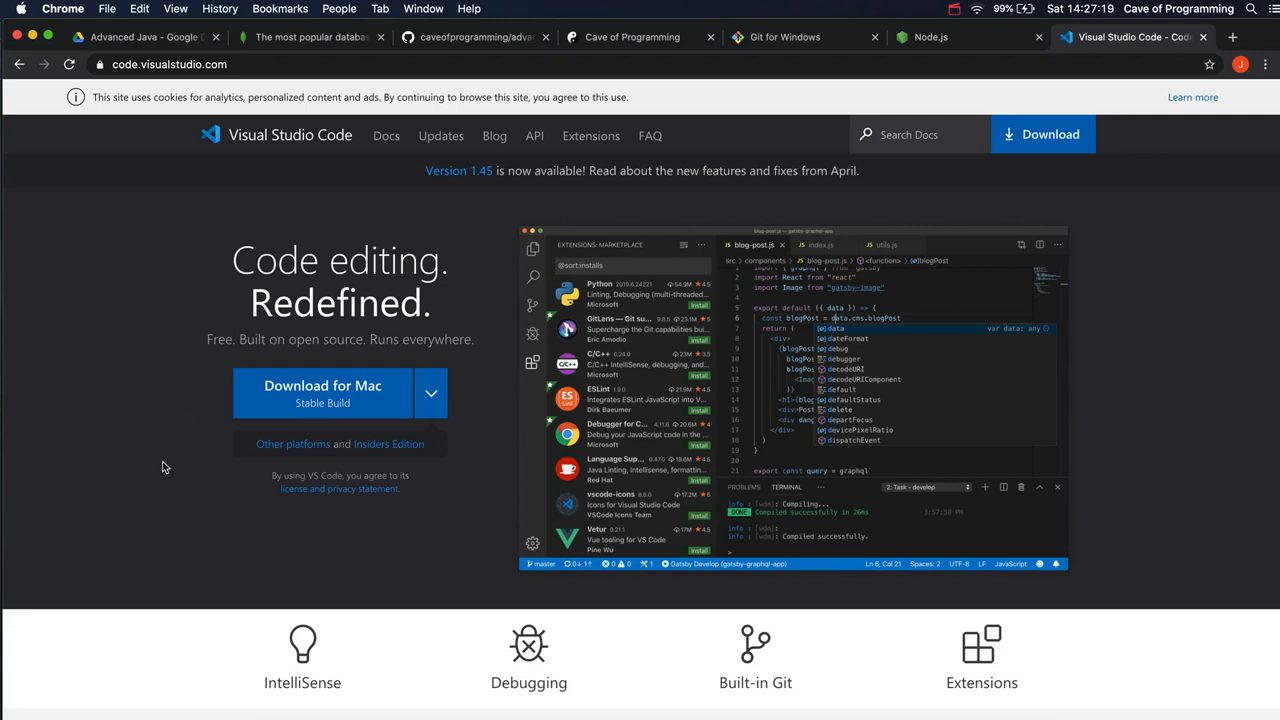
mouse_move(180, 468)
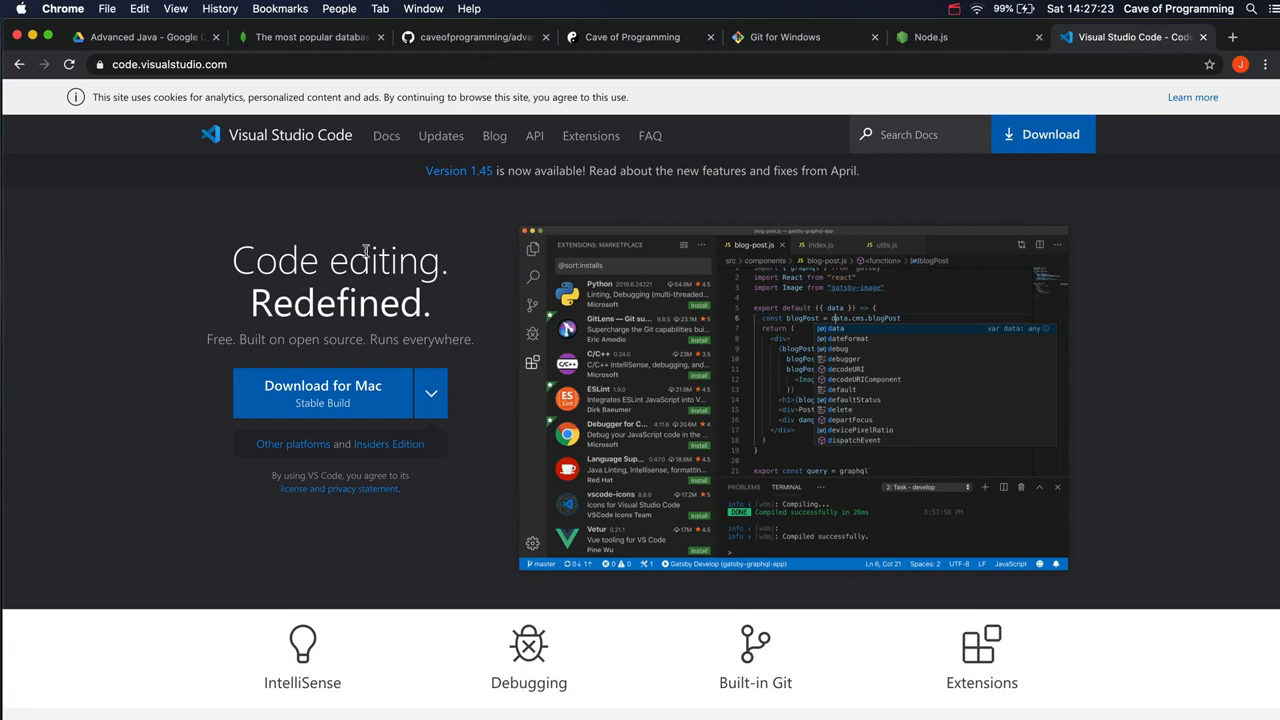
mouse_move(300, 224)
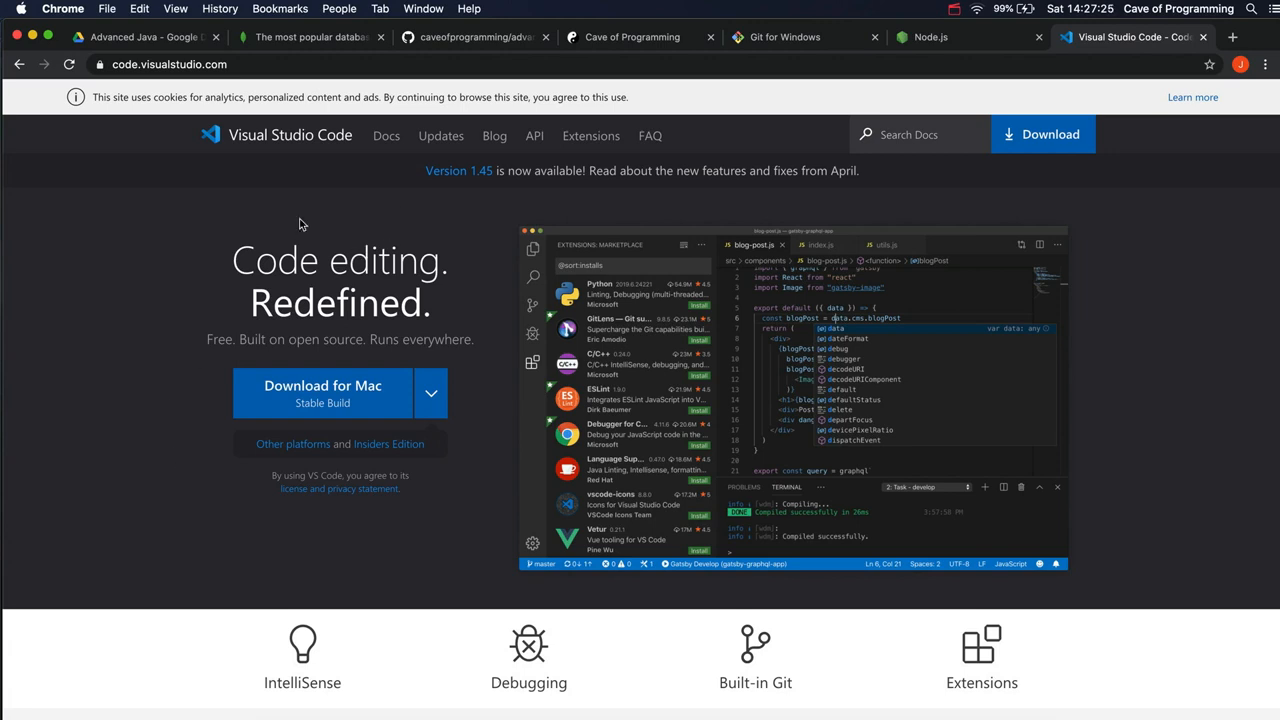
mouse_move(144, 294)
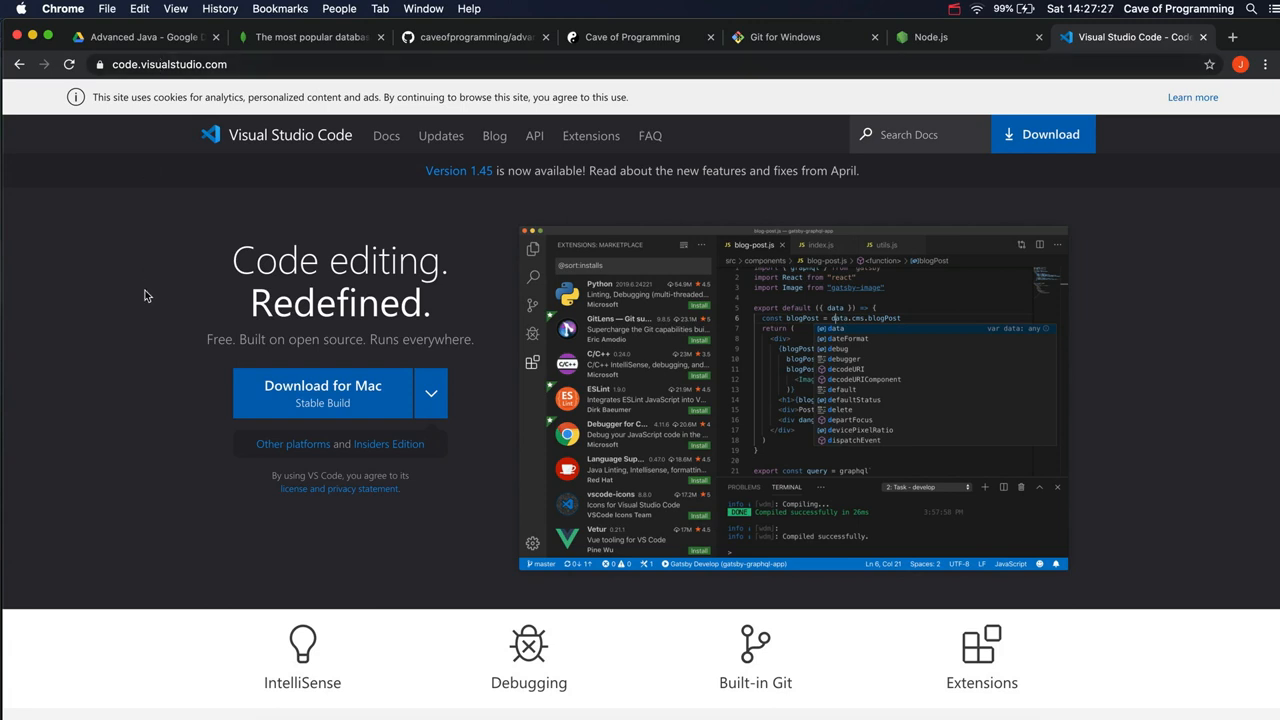
mouse_move(188, 278)
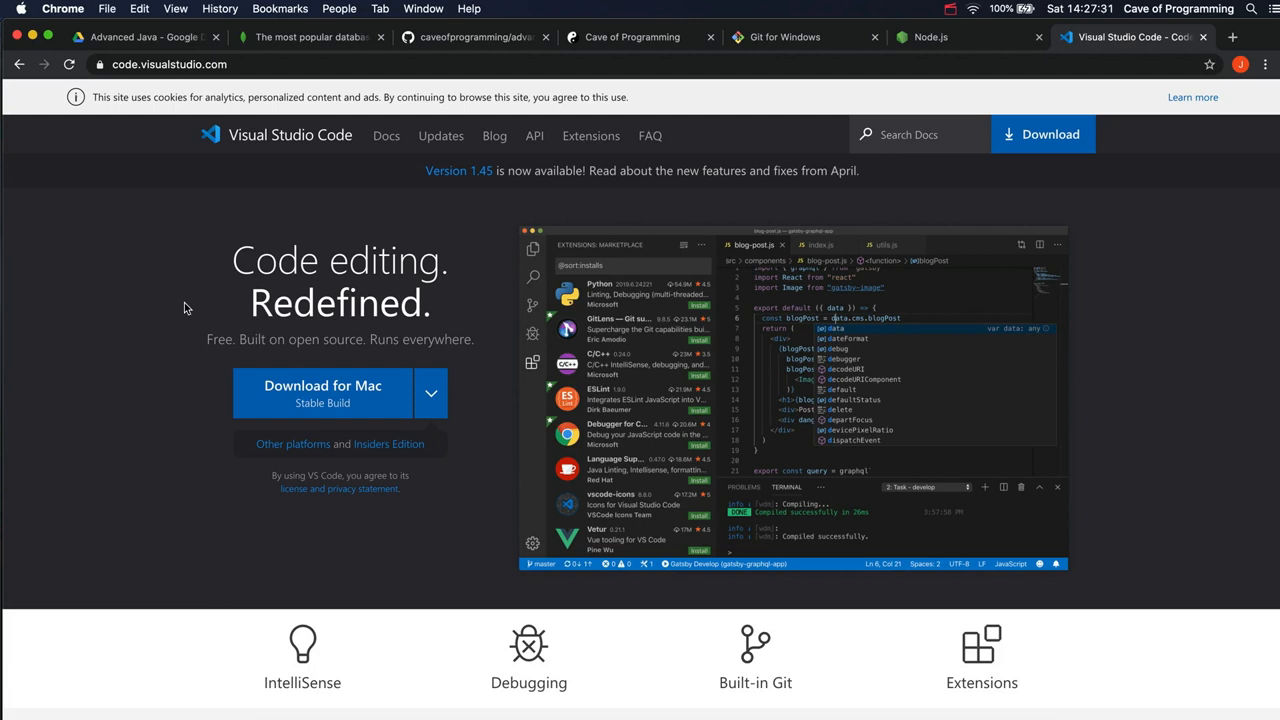
mouse_move(176, 336)
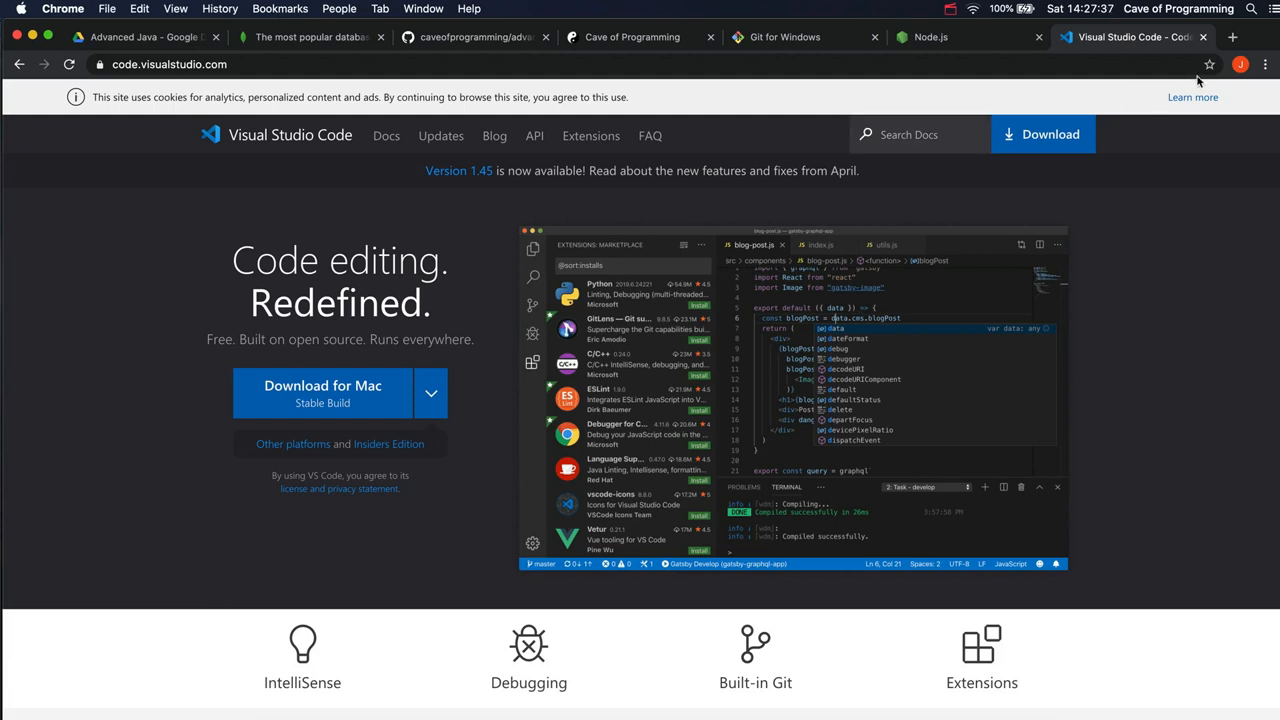
mouse_move(1232, 40)
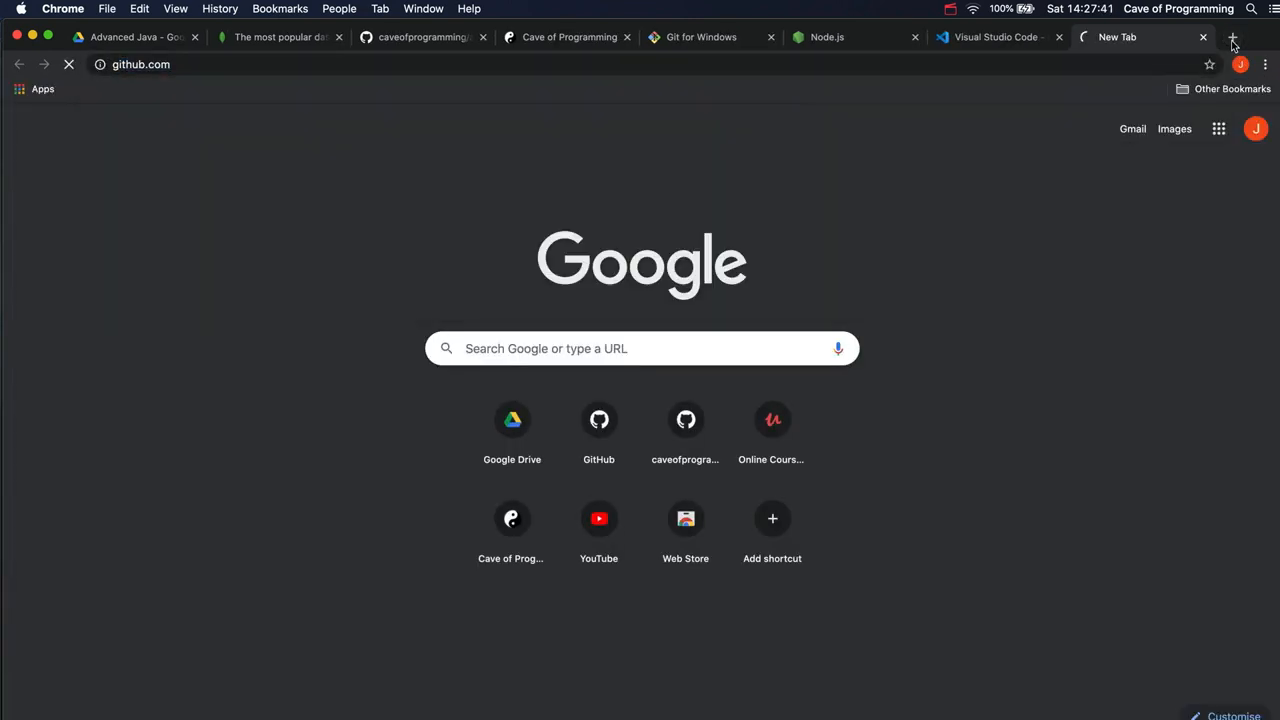
Step: Search Google for 'git' and go to git-scm.com offering the 2.26.2 Mac release
type("git")
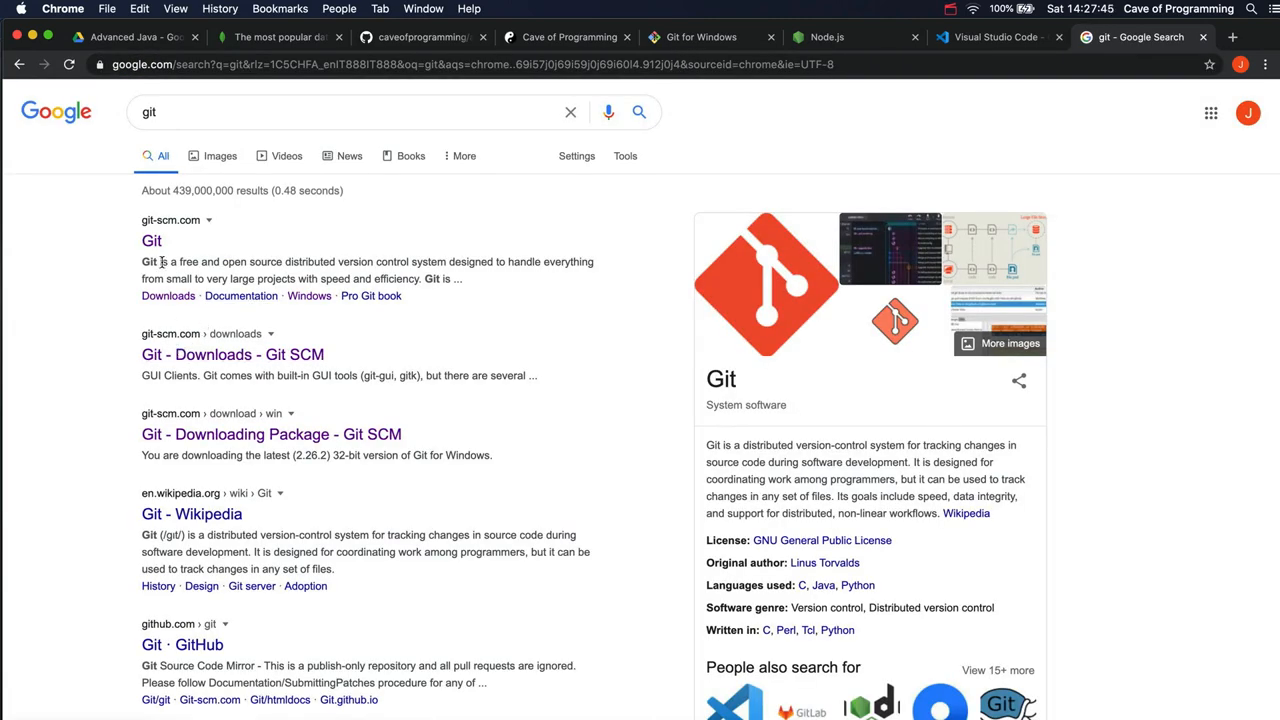
left_click(150, 240)
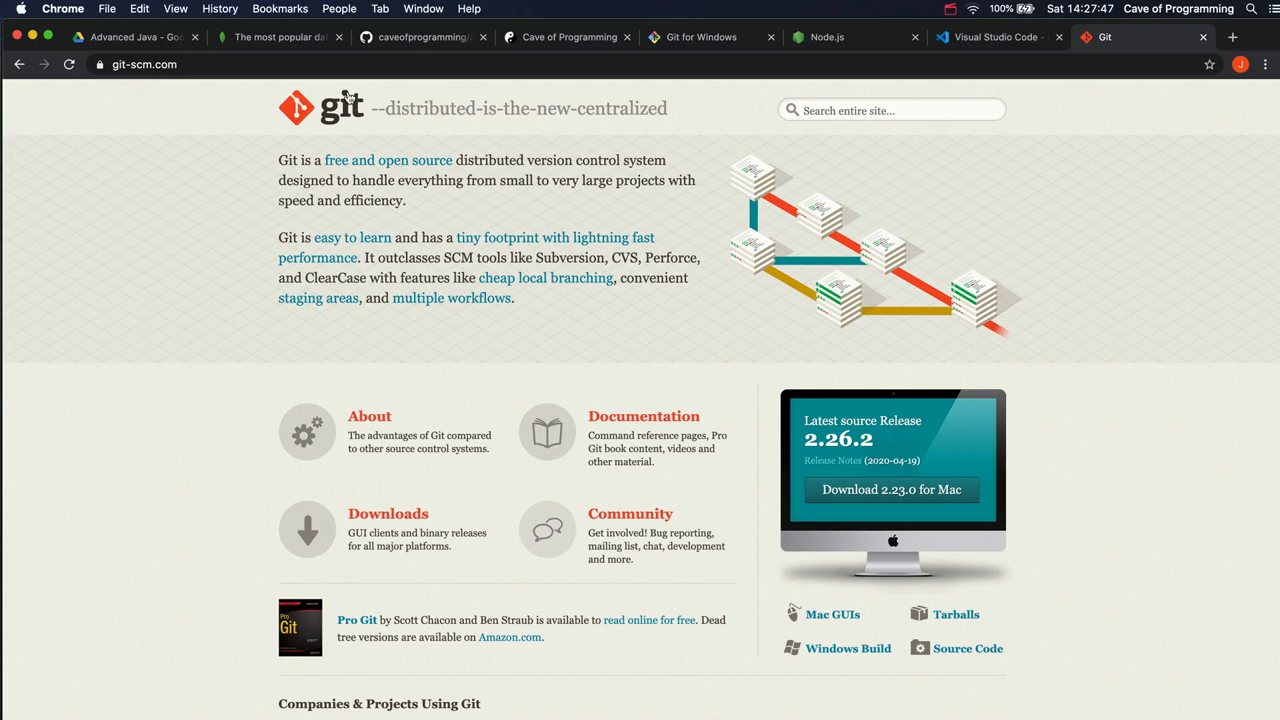
mouse_move(224, 124)
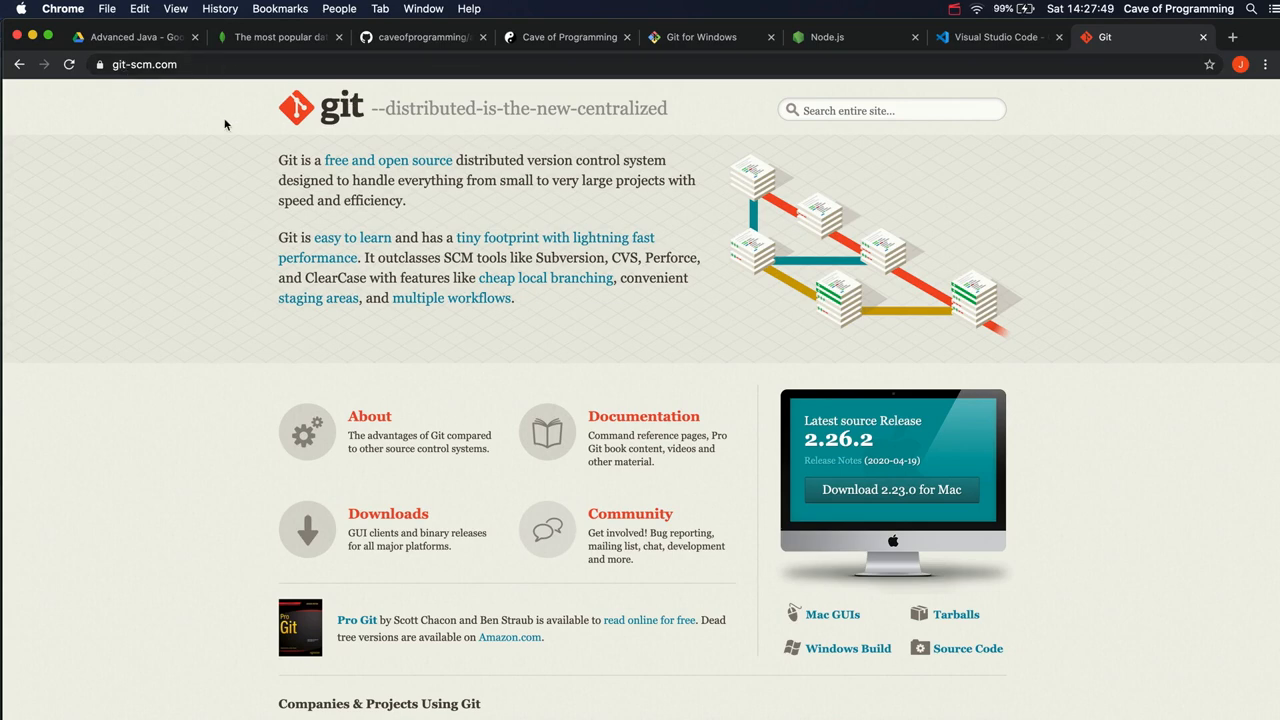
mouse_move(210, 280)
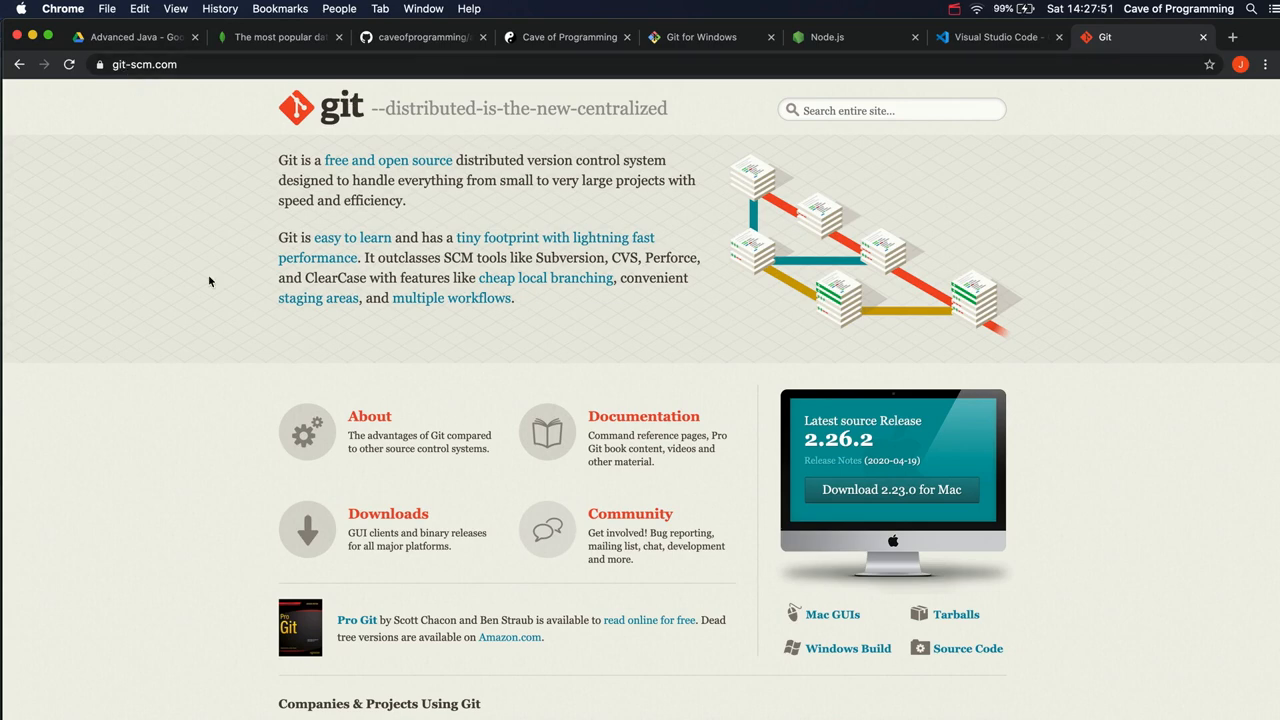
mouse_move(204, 364)
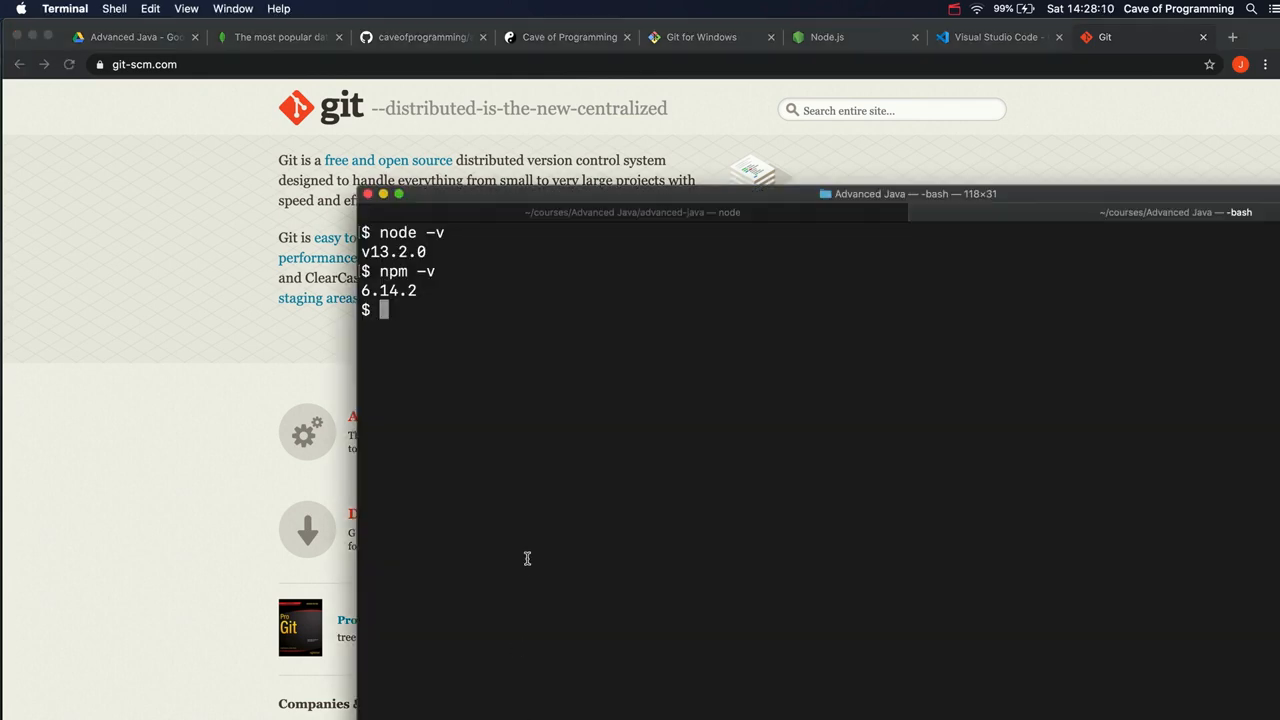
Step: Run 'git -v' and 'git' in Terminal, reviewing its usage and common commands like clone, init, add, commit
type("git -v")
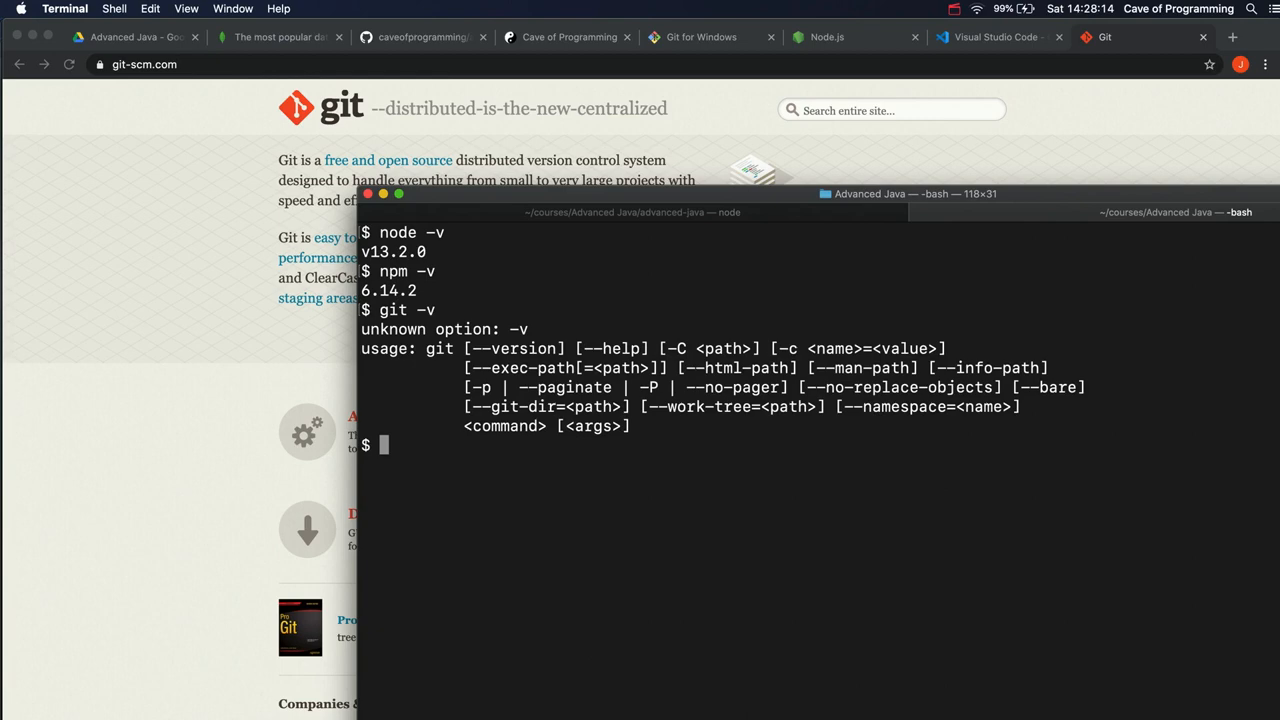
type("git")
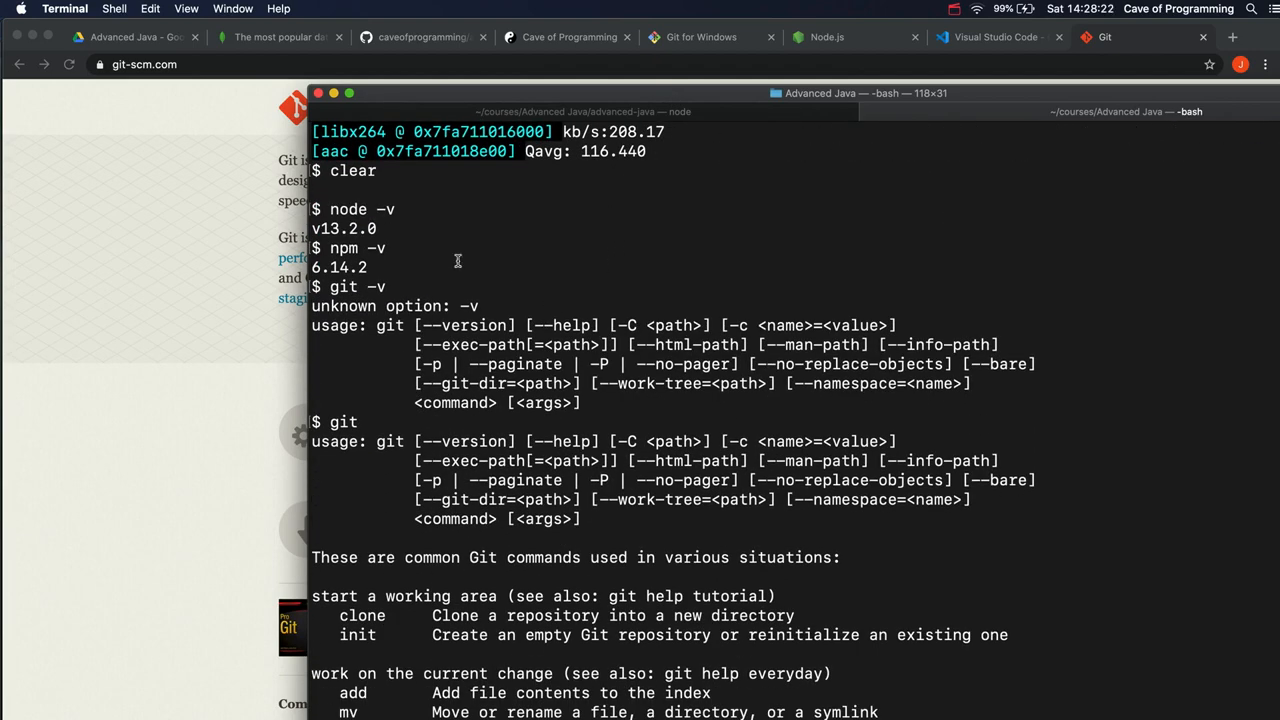
scroll("down", 3)
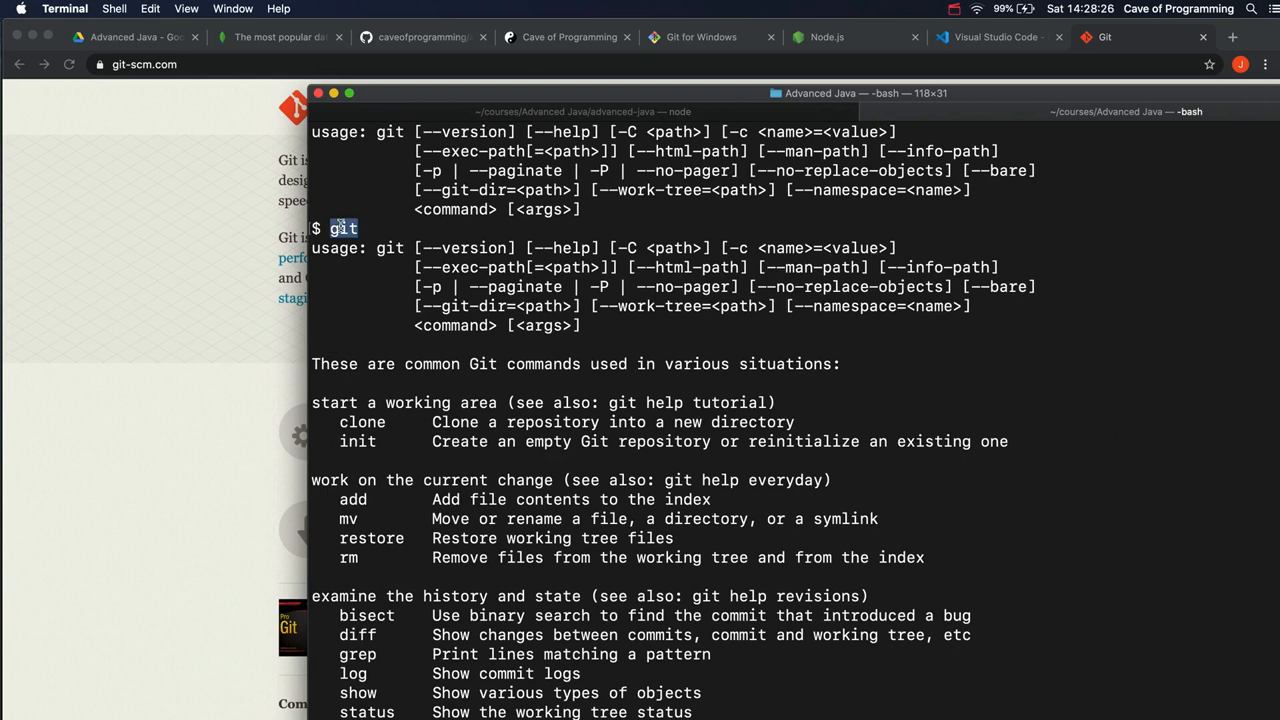
mouse_move(194, 318)
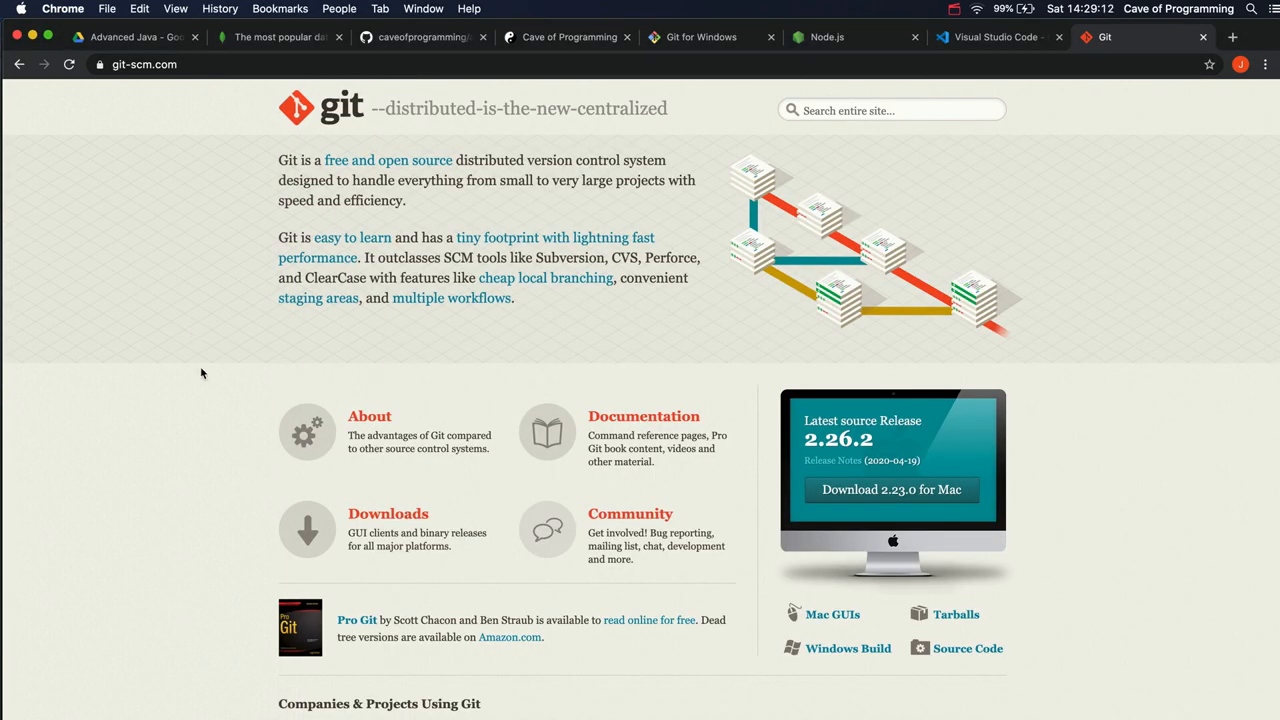
mouse_move(196, 350)
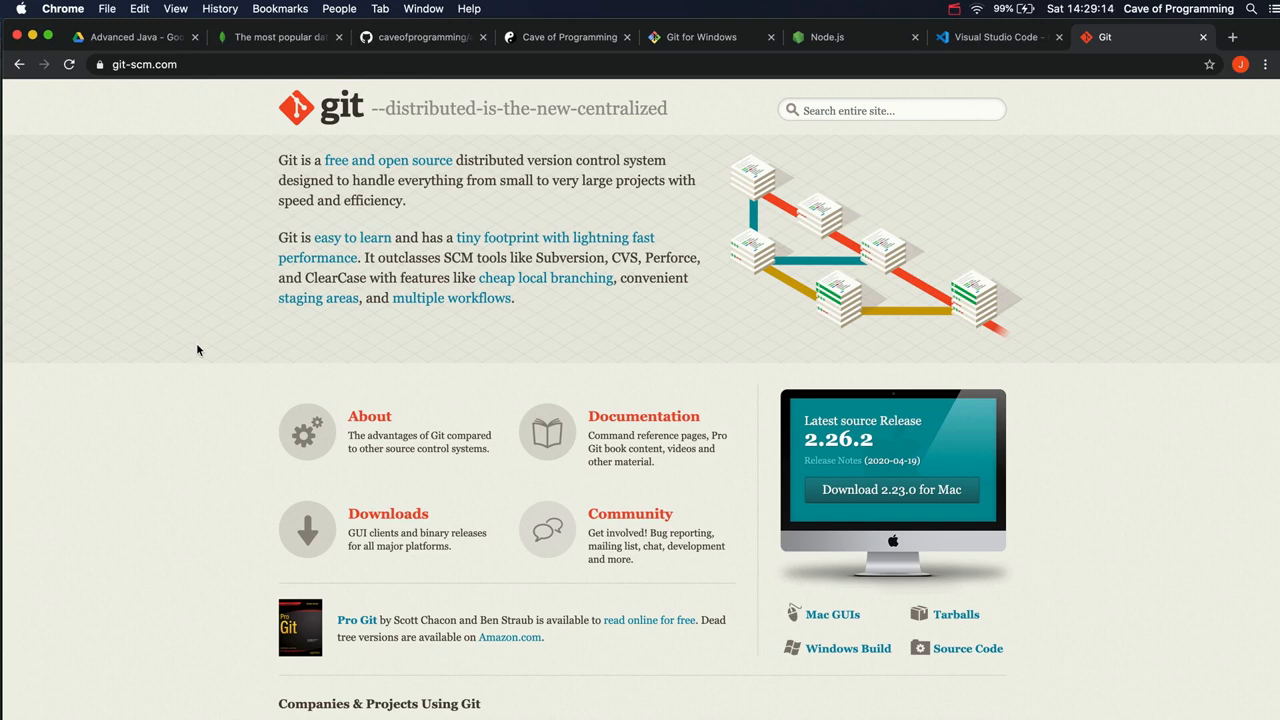
left_click(826, 36)
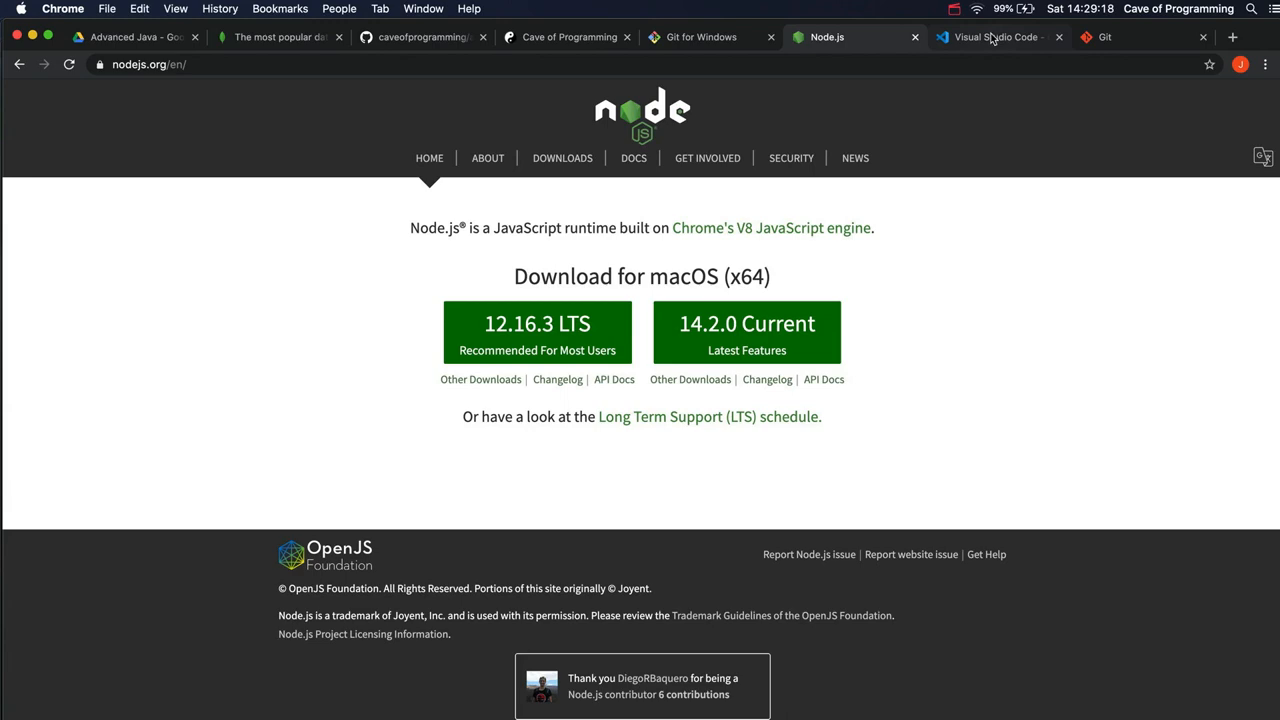
left_click(990, 36)
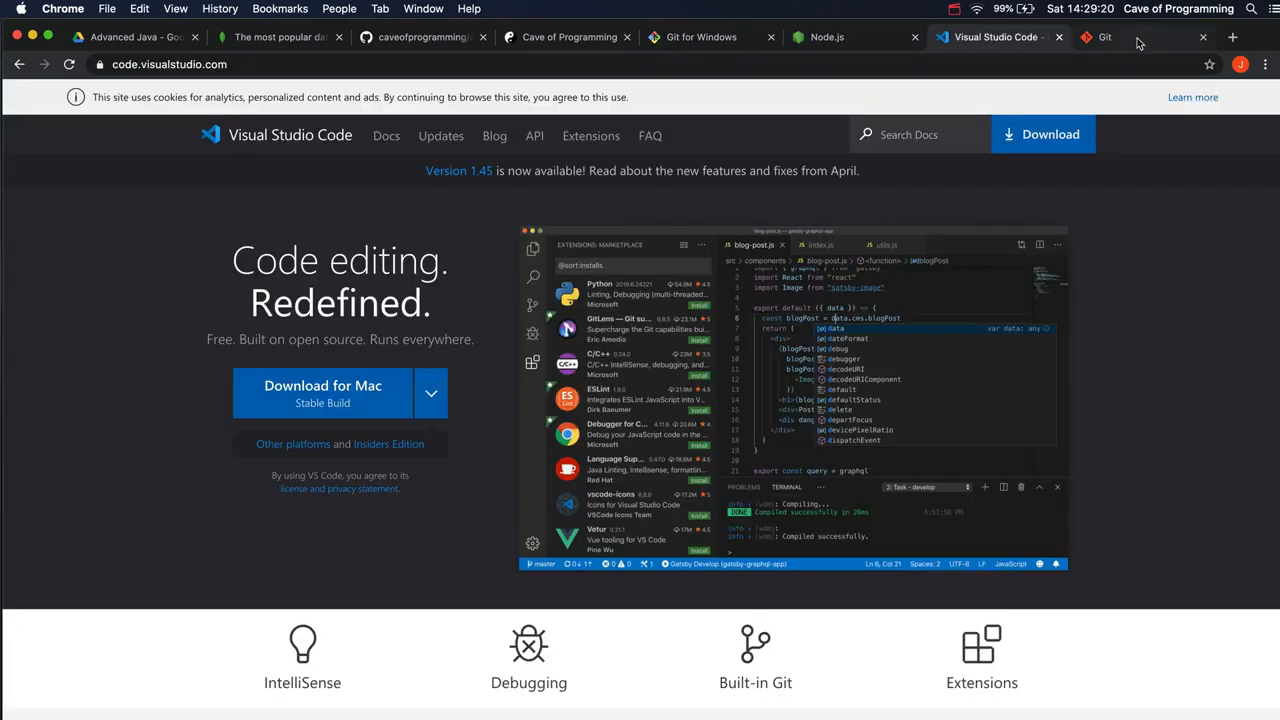
left_click(1104, 36)
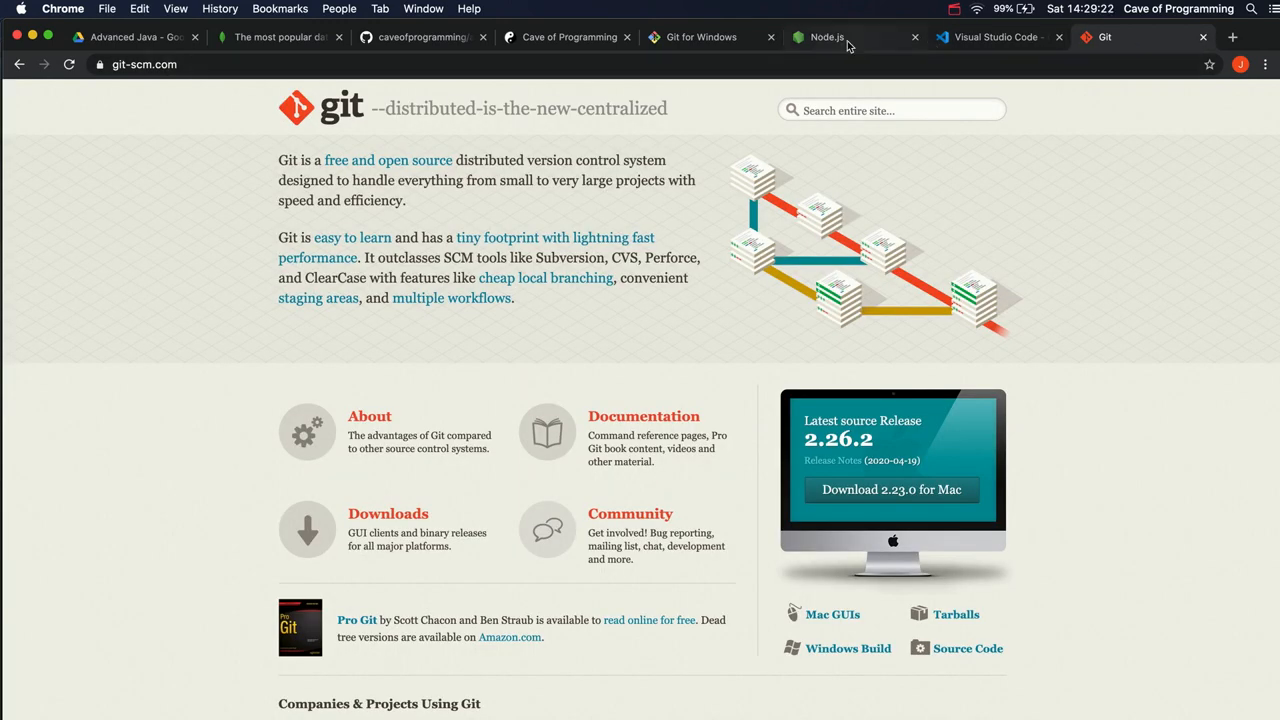